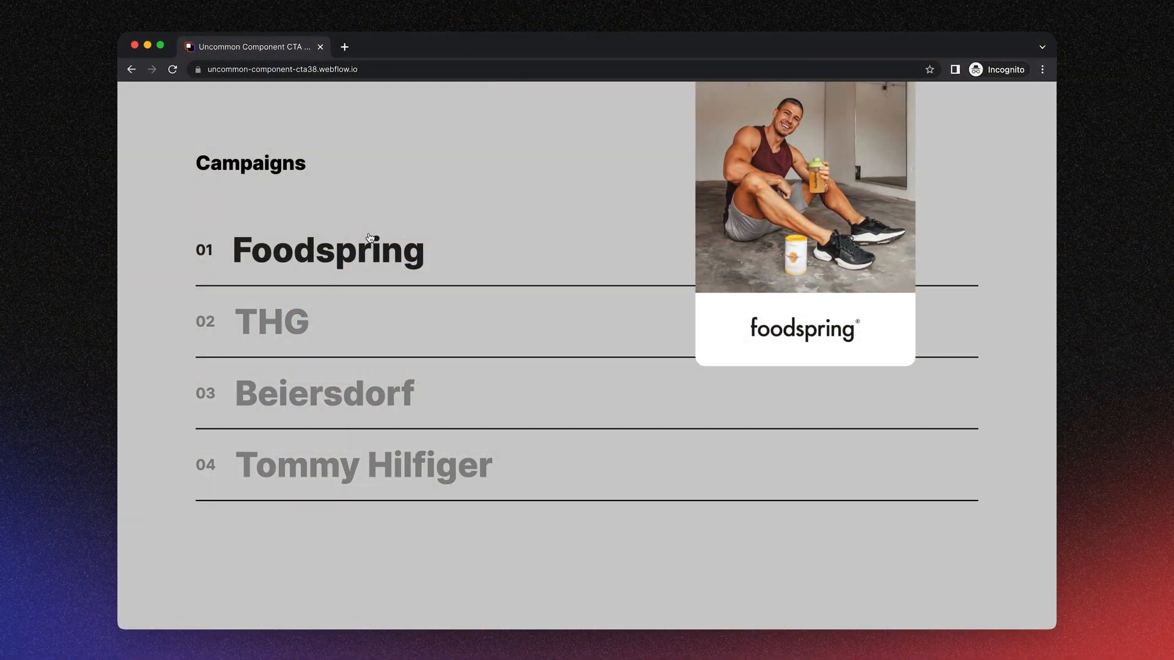
mouse_move(556, 405)
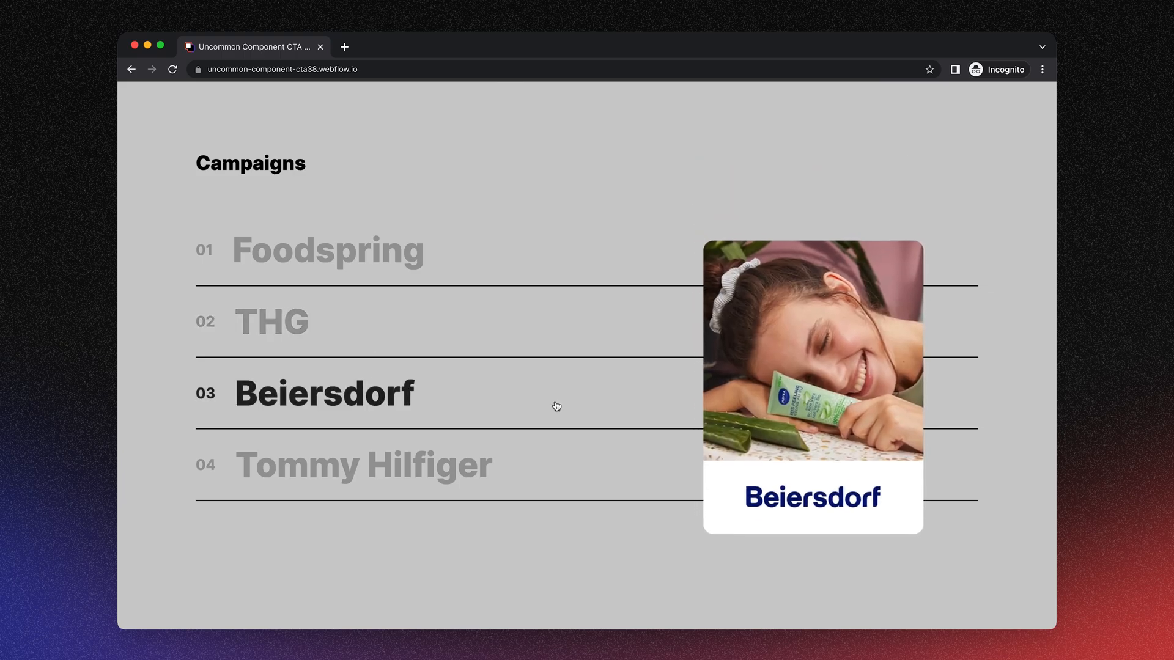
mouse_move(284, 320)
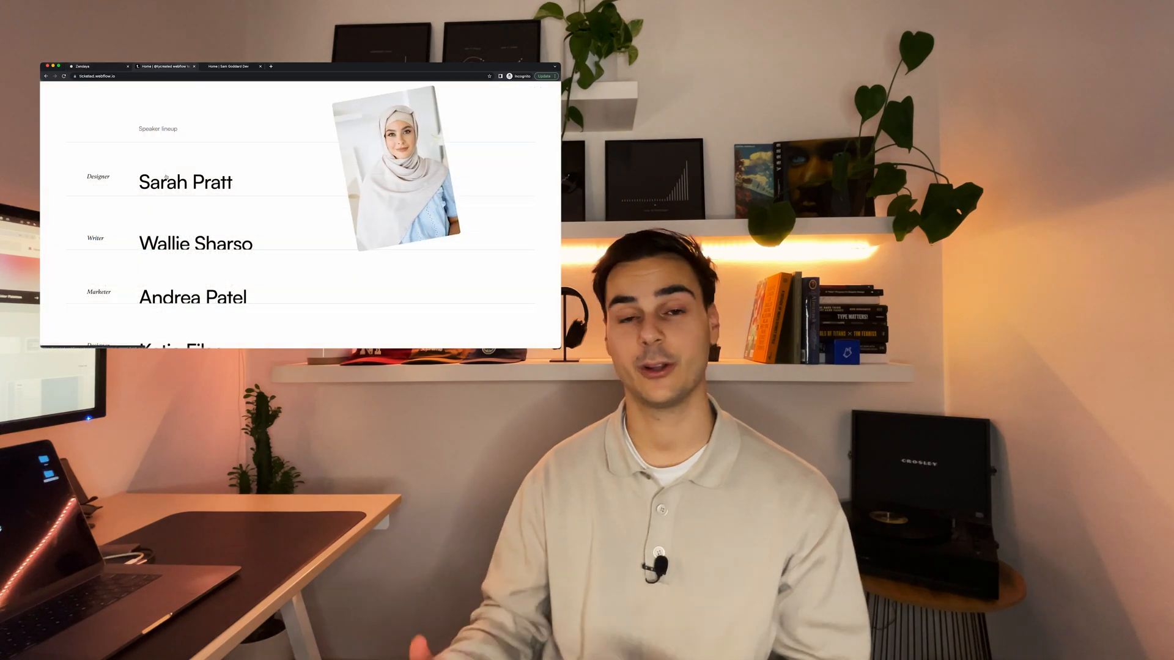
- Copy CTA 38 from Relume's CTA Sections with the Uncommon filter on
left_click(233, 66)
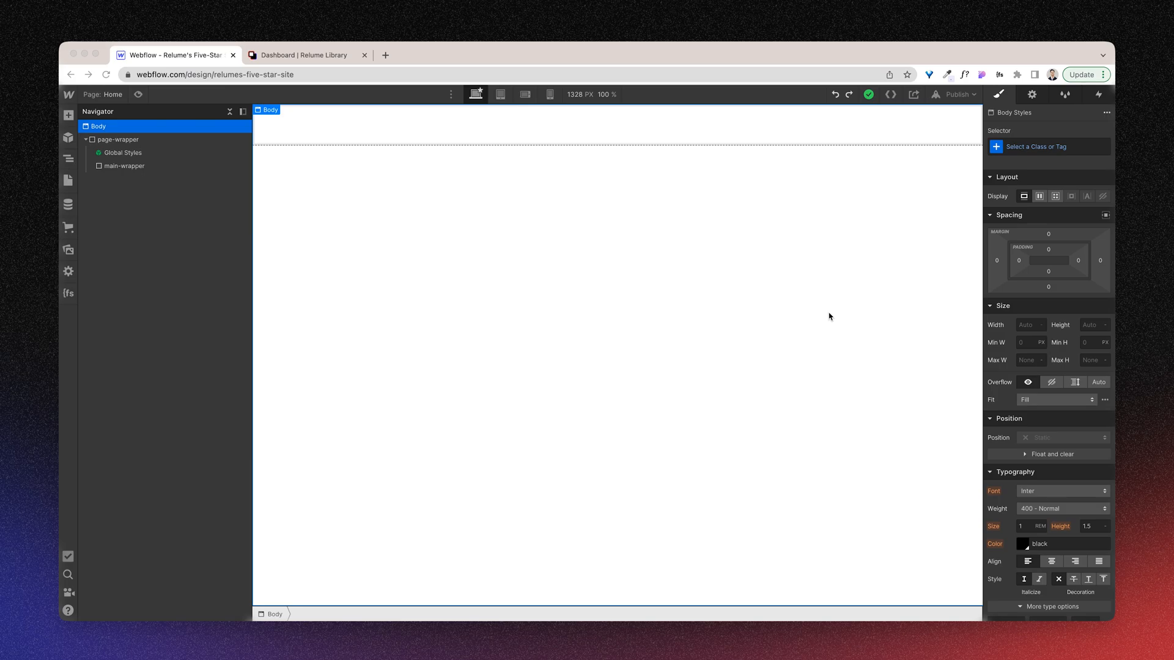
mouse_move(70, 192)
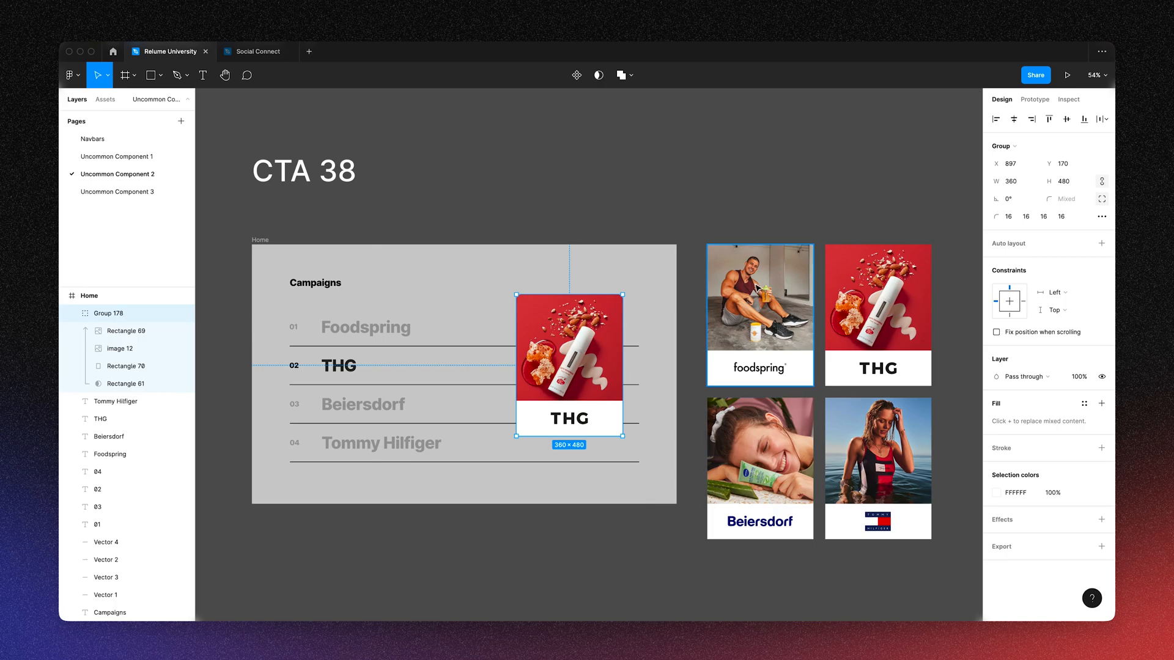
left_click(878, 315)
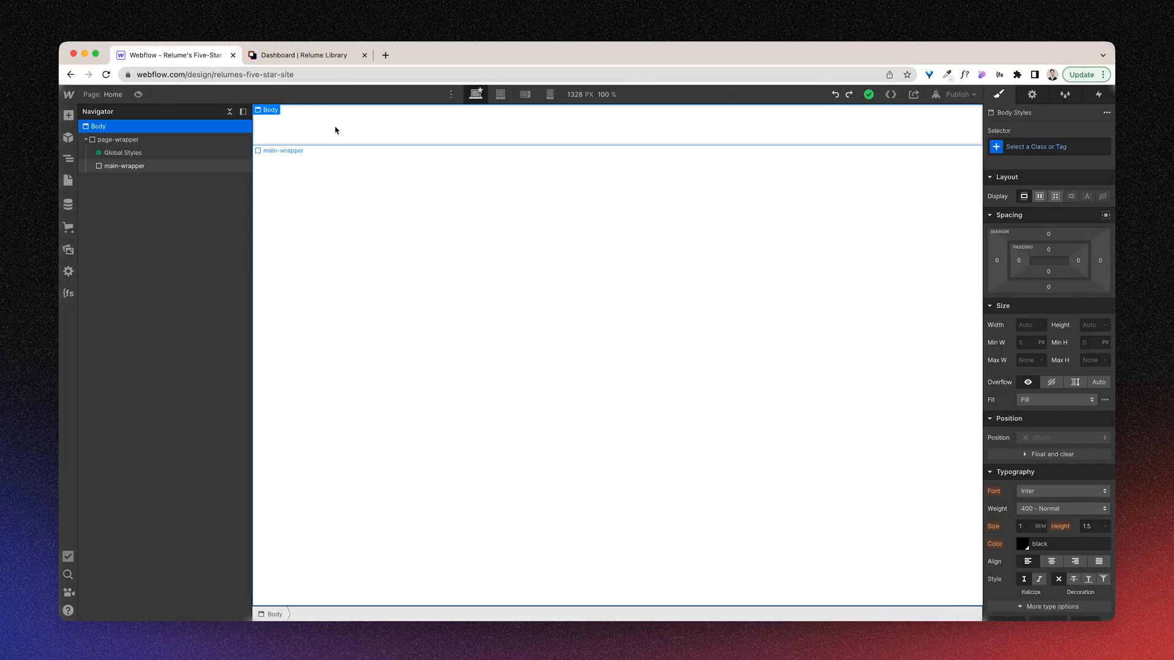
mouse_move(303, 55)
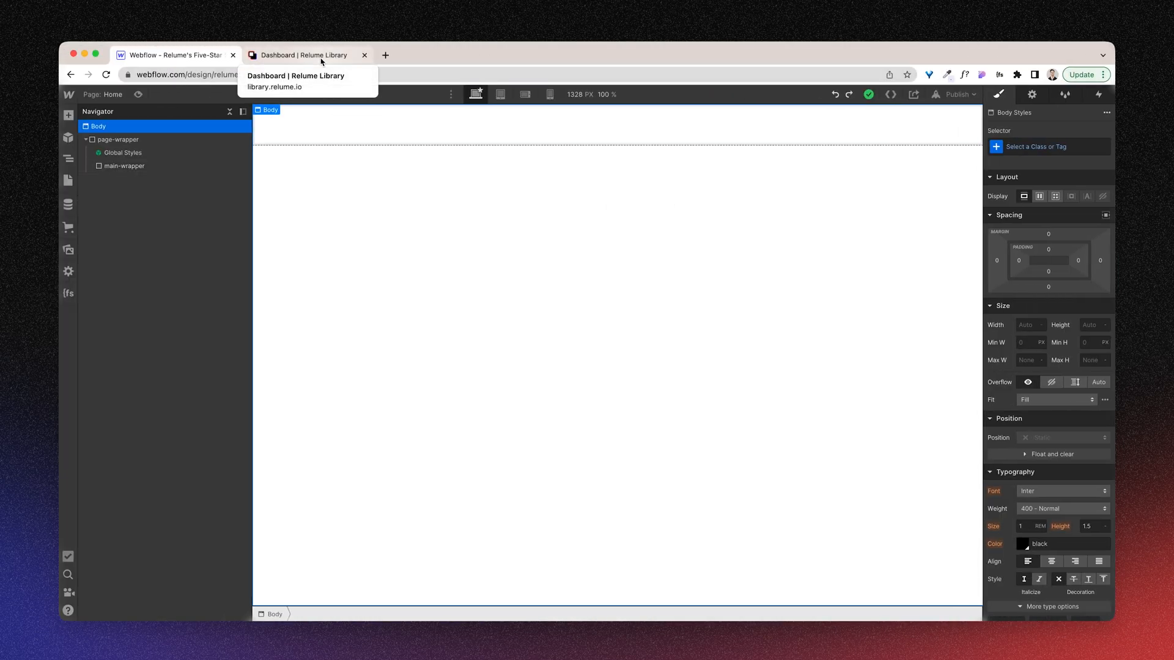
left_click(303, 54)
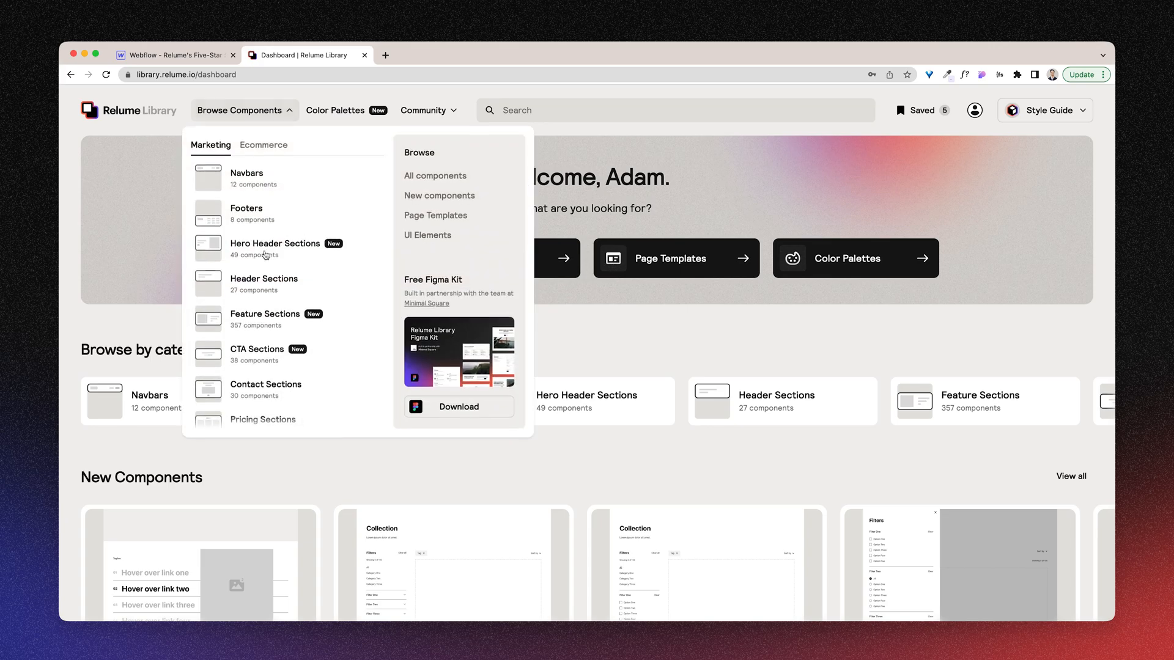
left_click(257, 352)
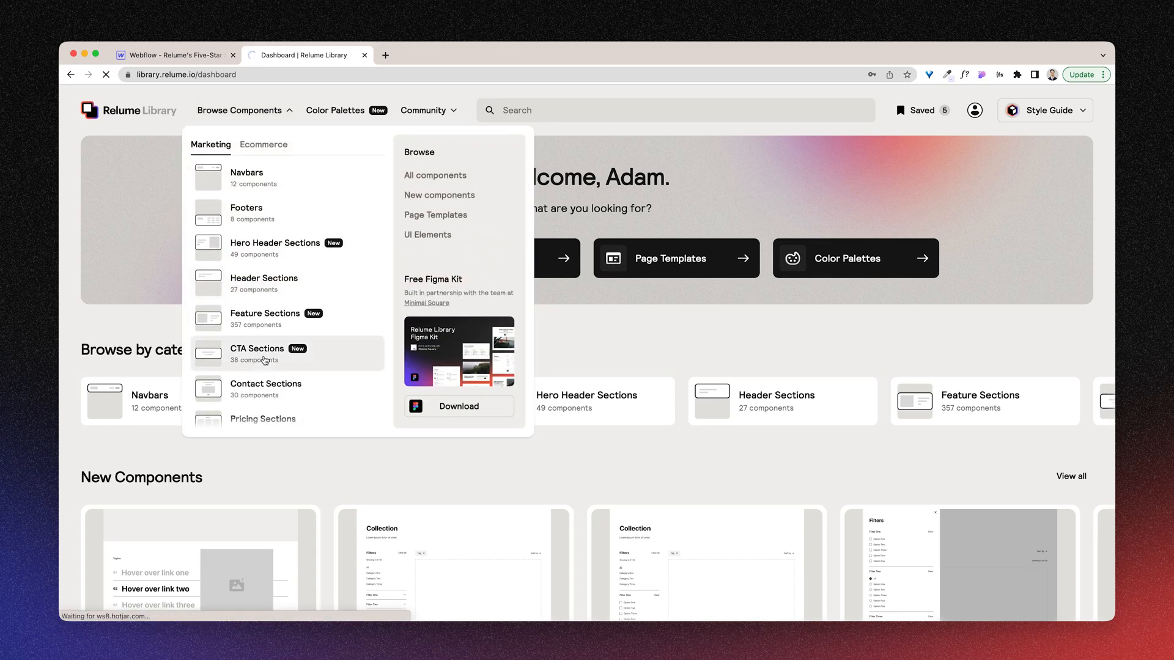
left_click(256, 353)
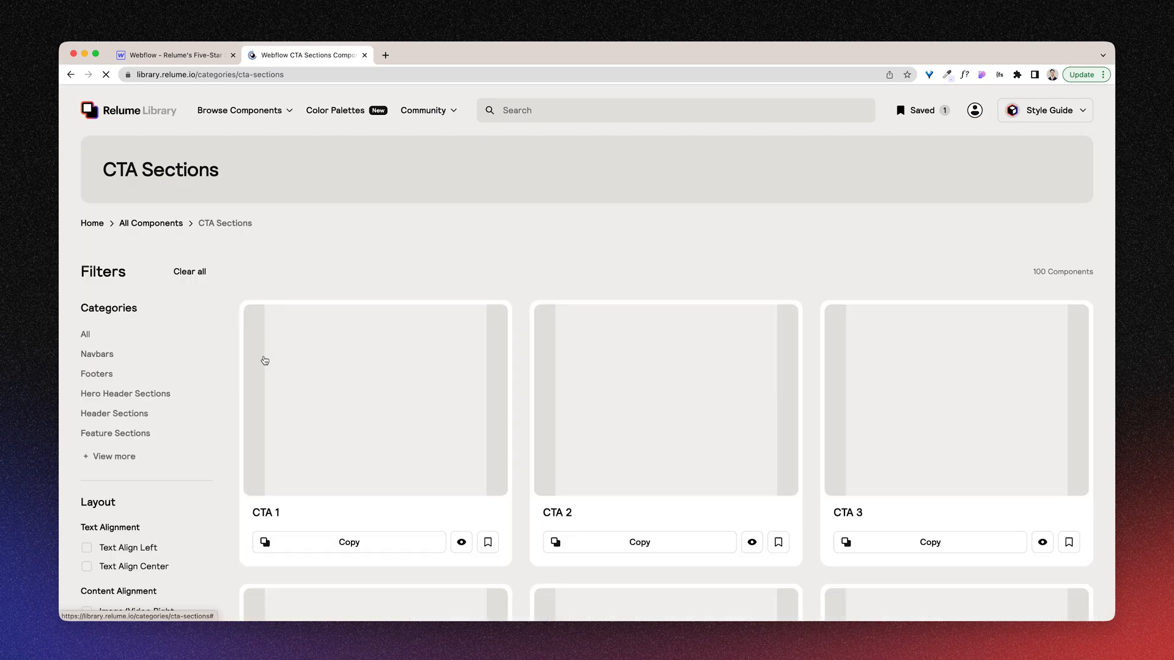
scroll("down", 3)
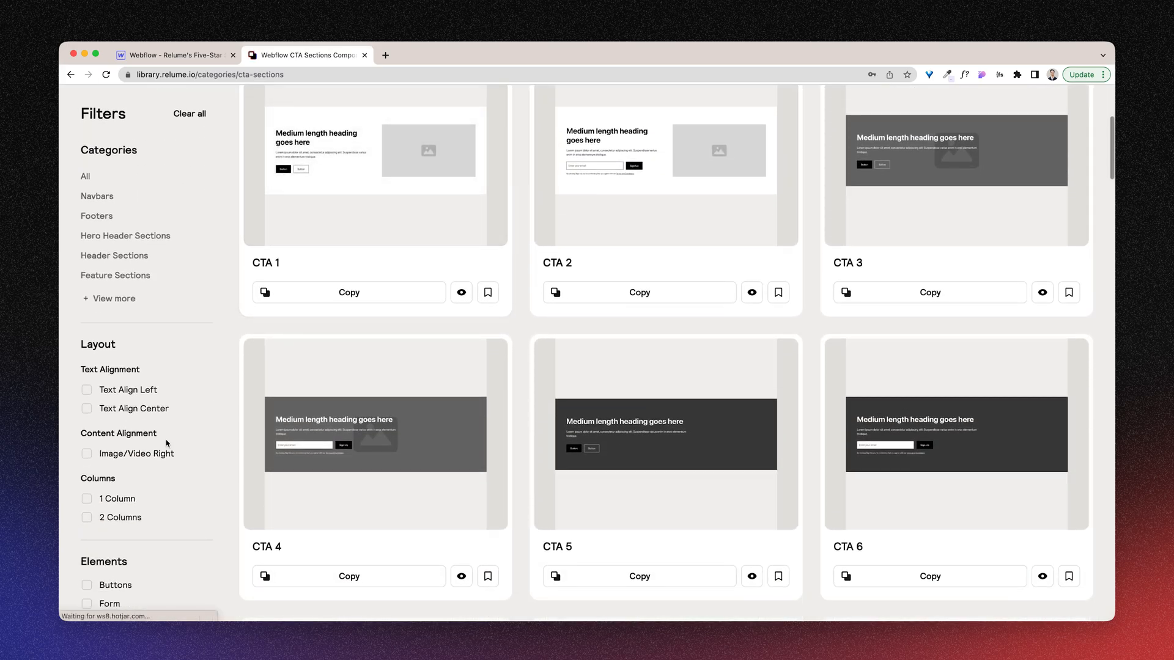
left_click(91, 577)
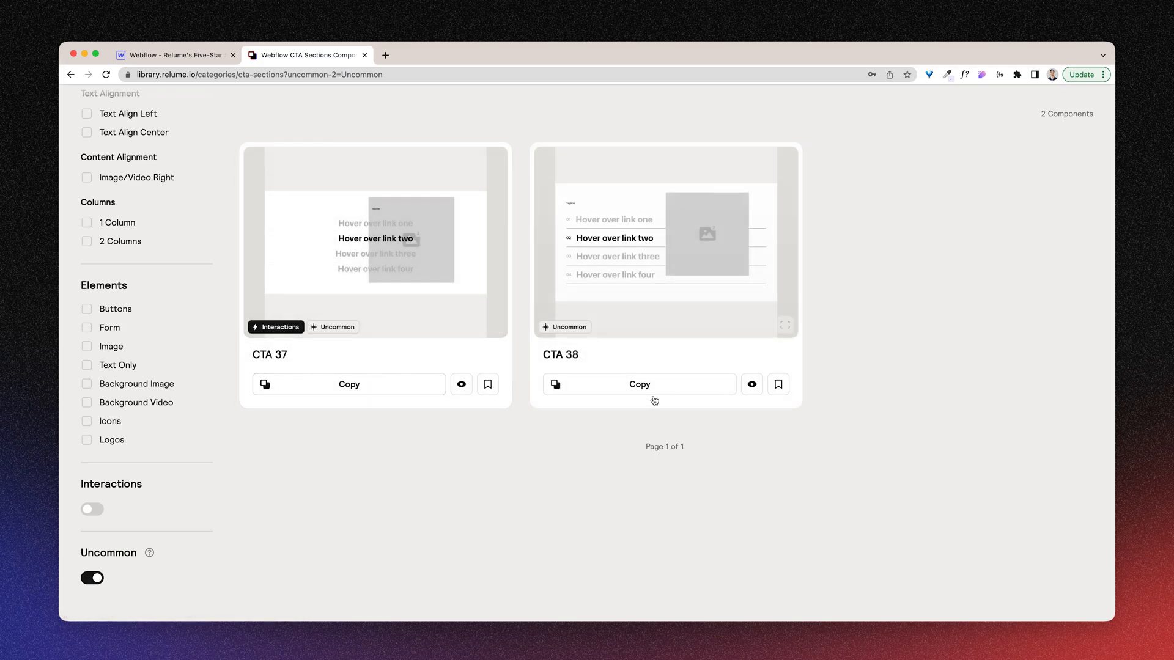
left_click(640, 384)
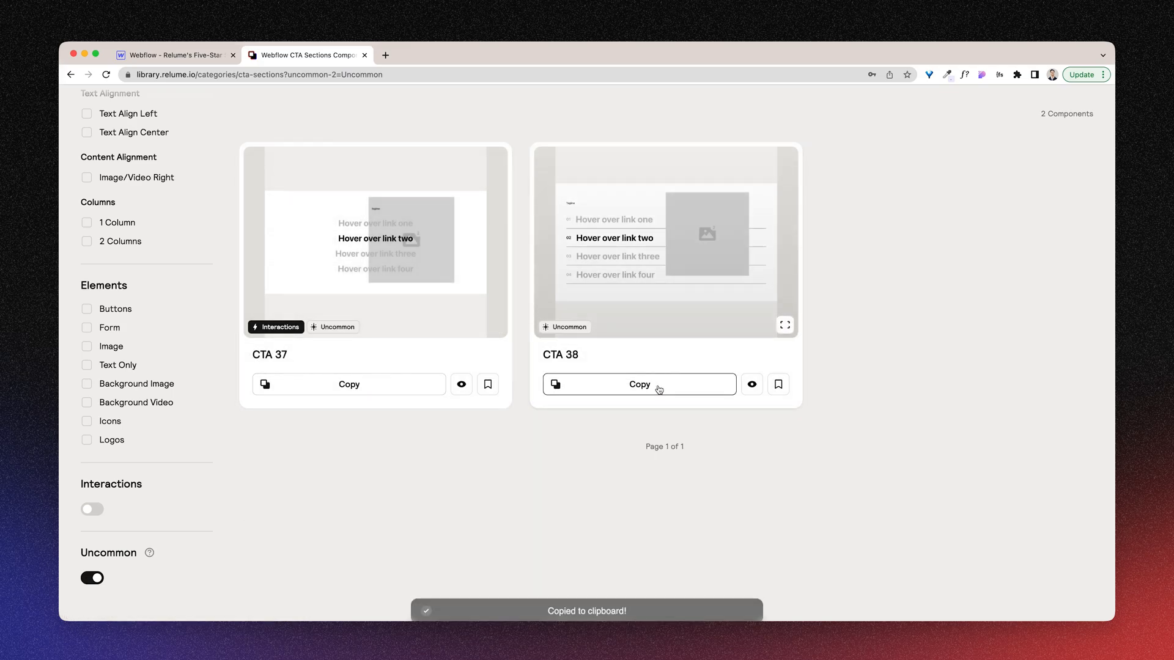
left_click(174, 55)
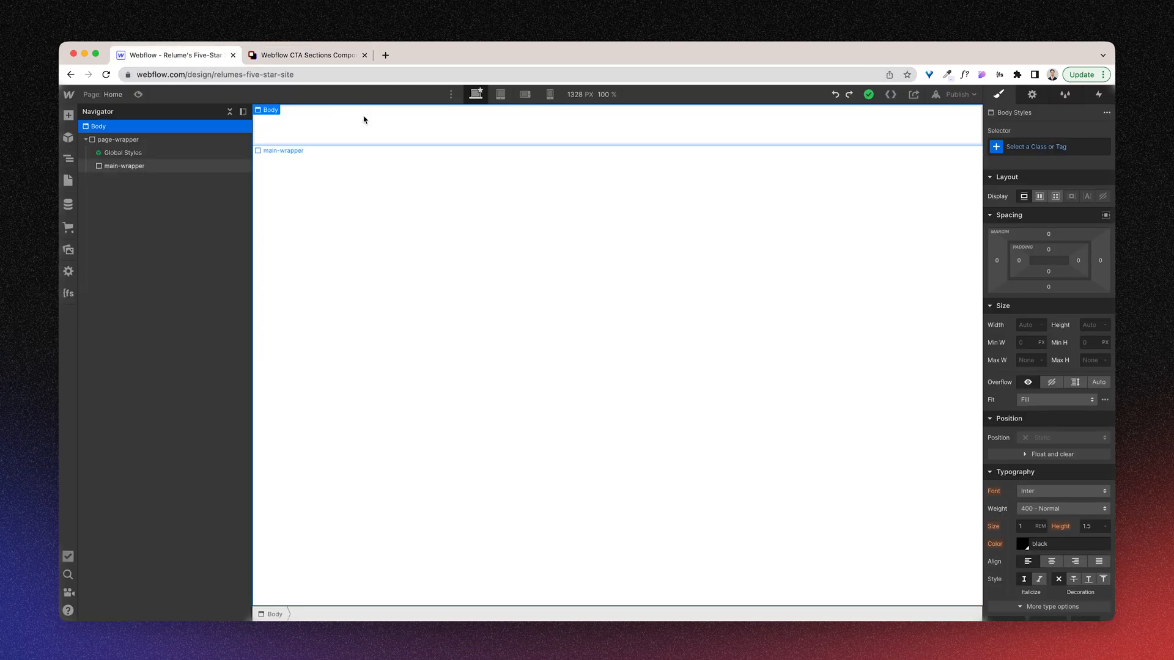
- Paste CTA 38 into main-wrapper and delete its Instructions (Delete) div
left_click(124, 165)
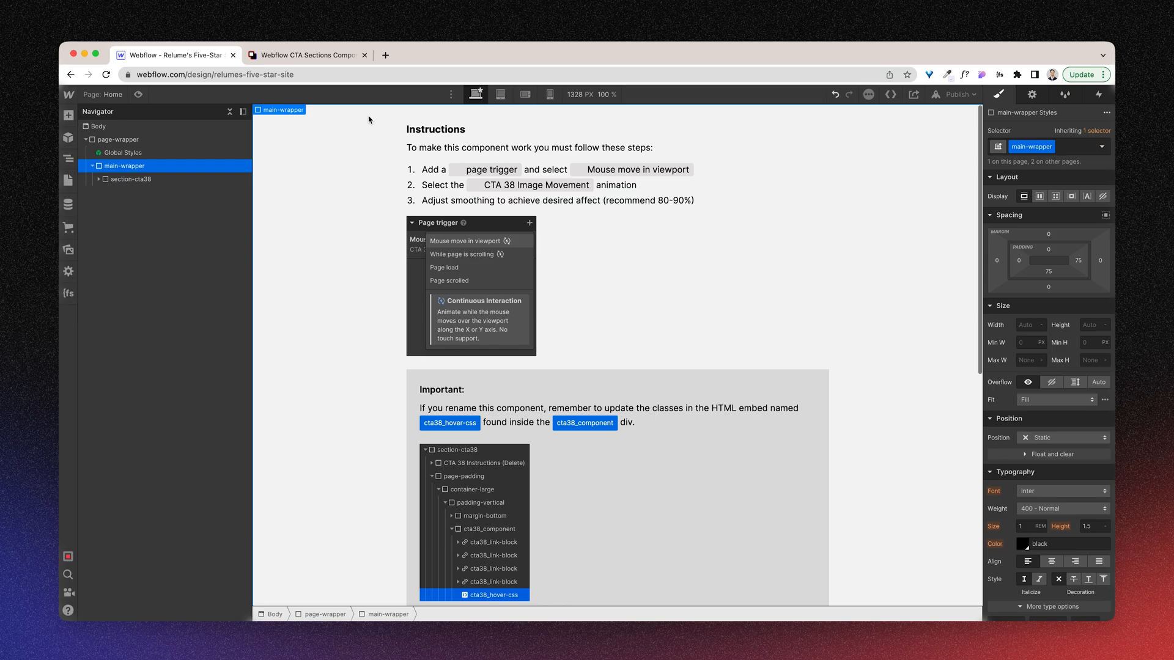
mouse_move(860, 337)
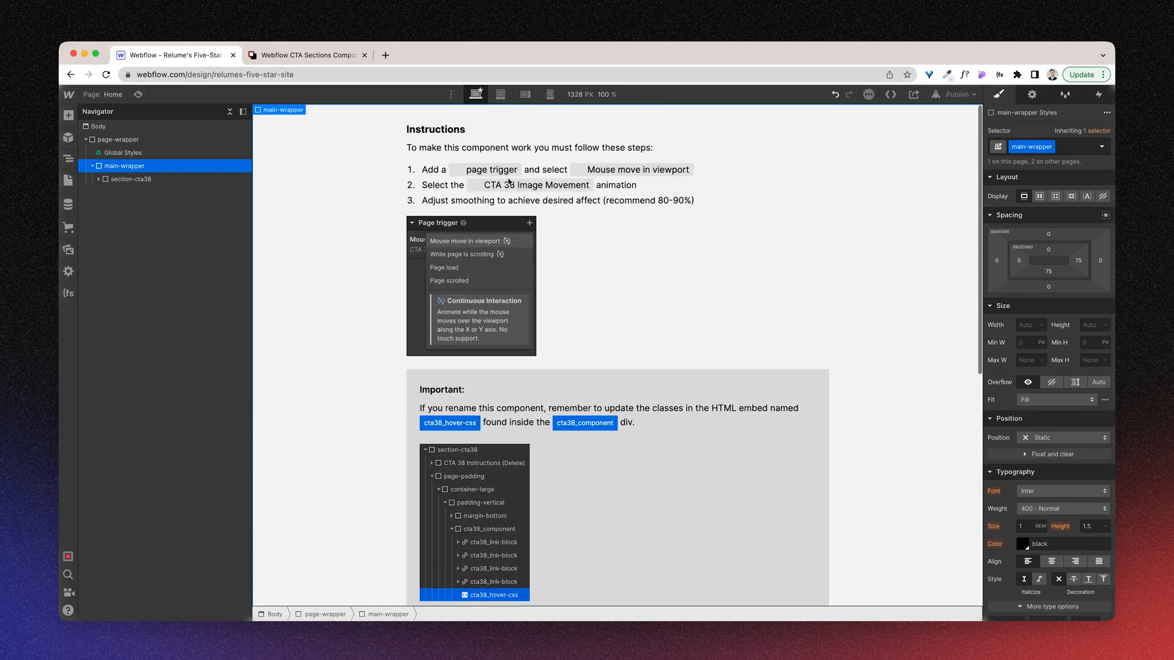
mouse_move(877, 249)
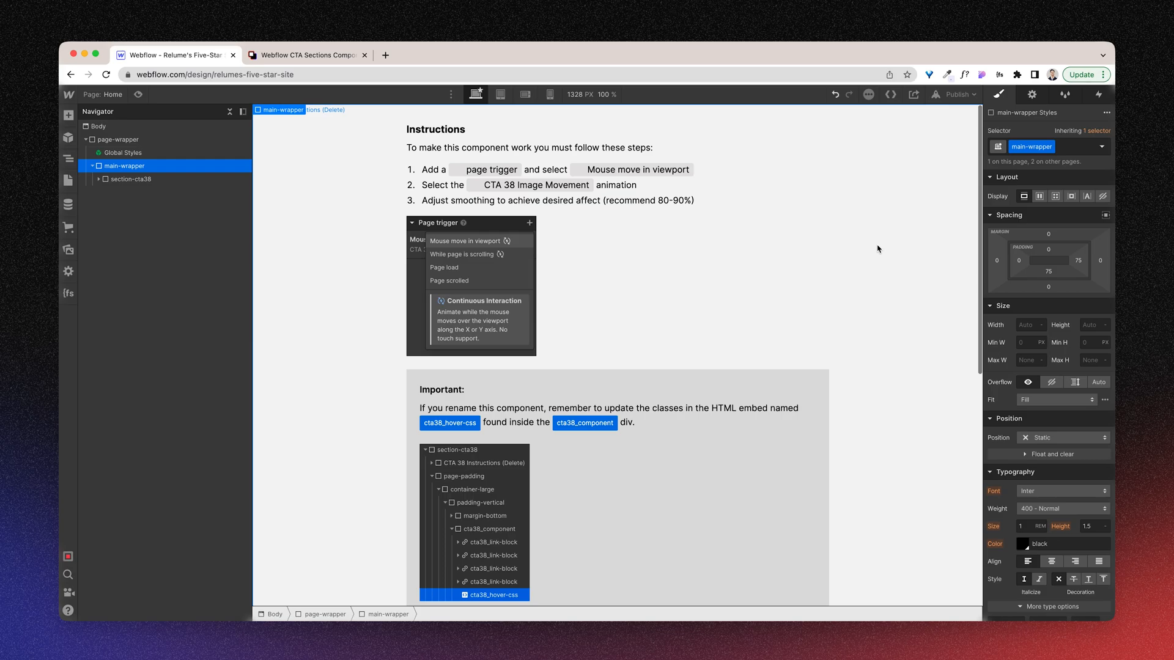
left_click(160, 192)
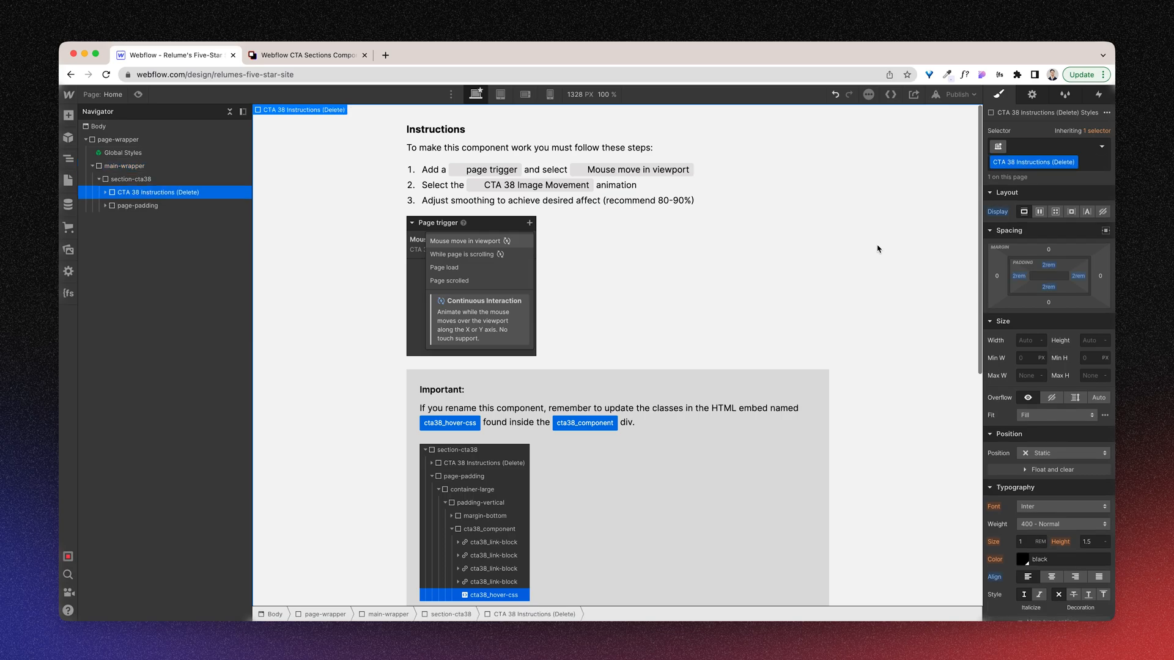
left_click(136, 193)
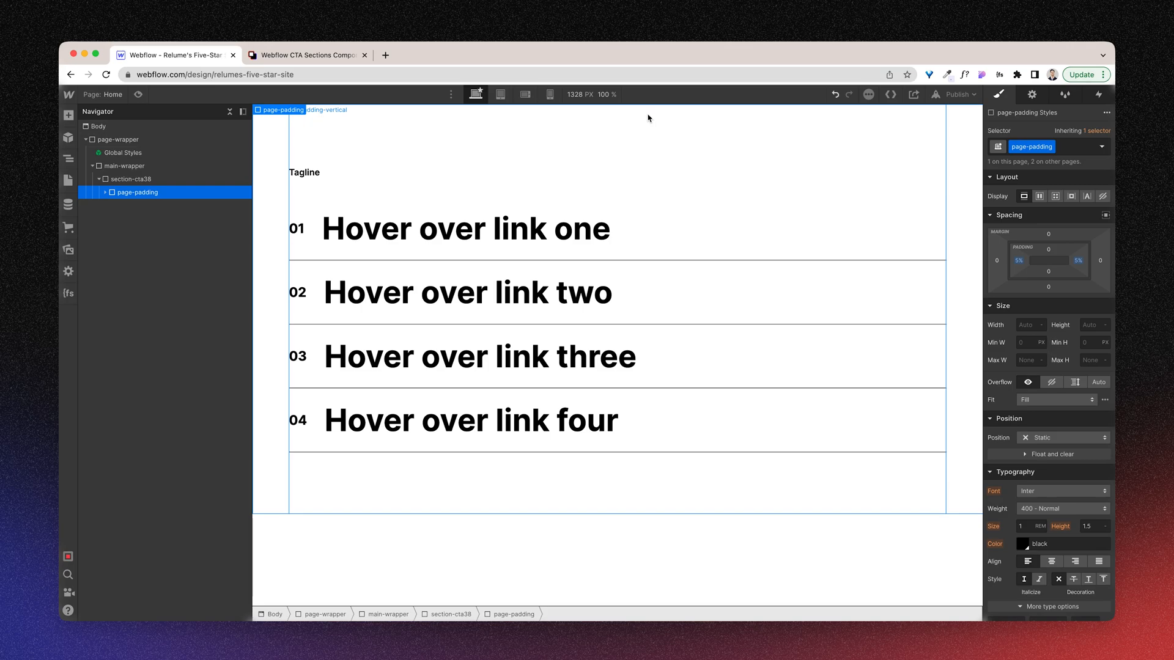
mouse_move(654, 135)
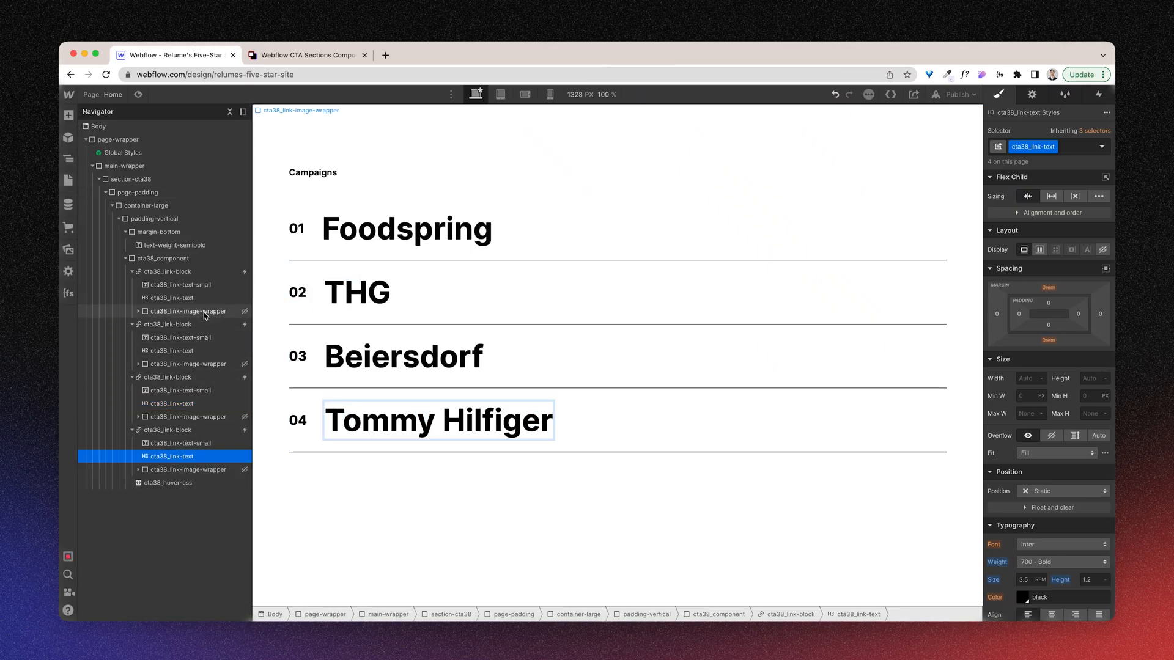
- Select and expand the first cta38_link-image-wrapper in the Navigator
left_click(187, 310)
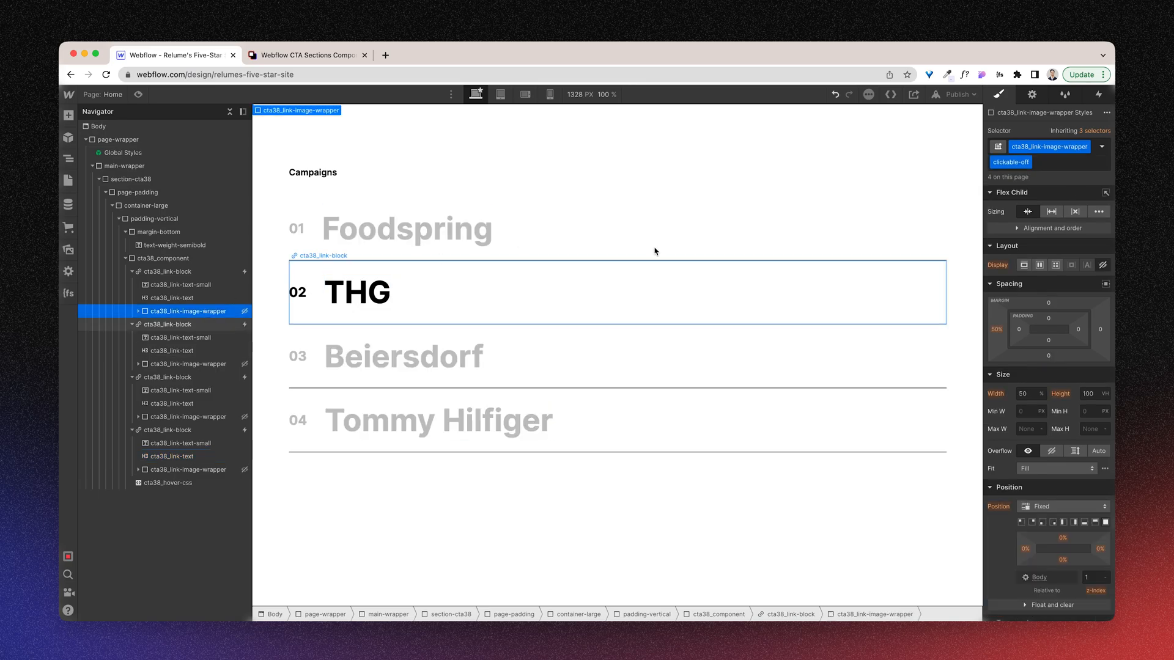
mouse_move(743, 283)
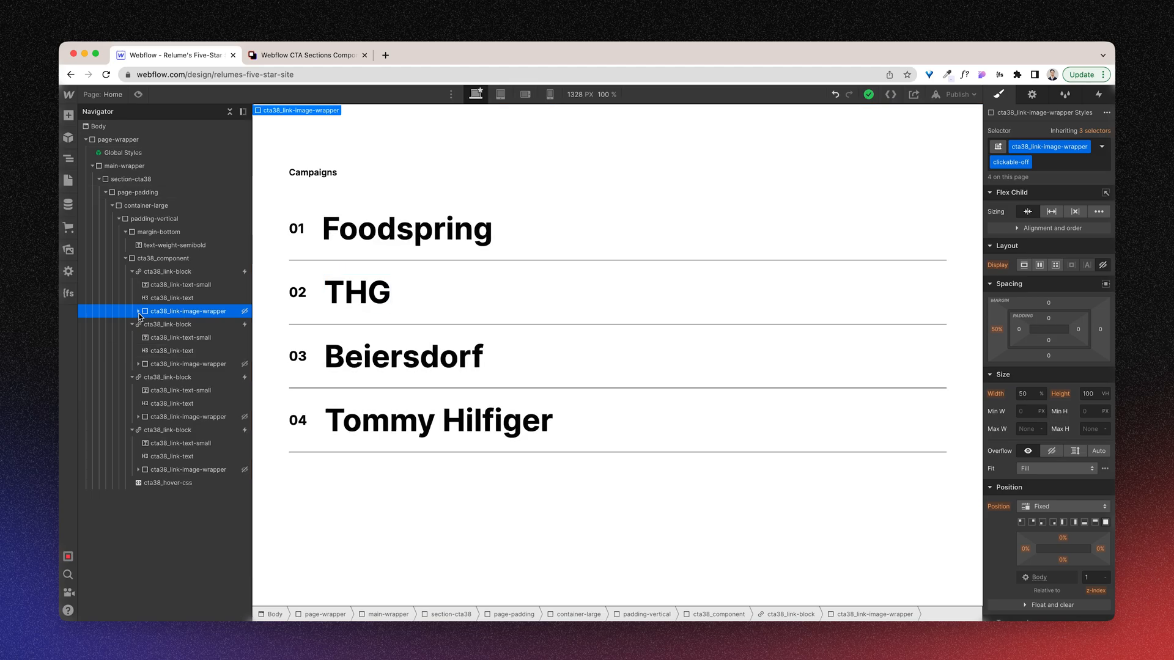
left_click(139, 311)
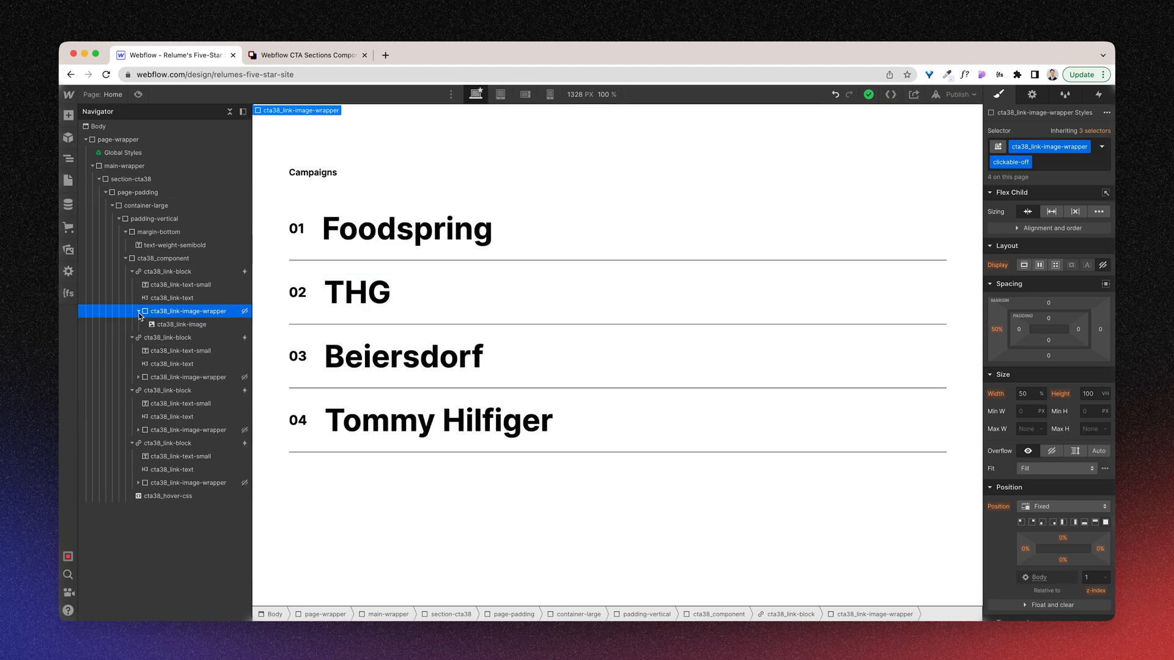
- Inspect the first link's image, then reveal the second and third link images
left_click(179, 324)
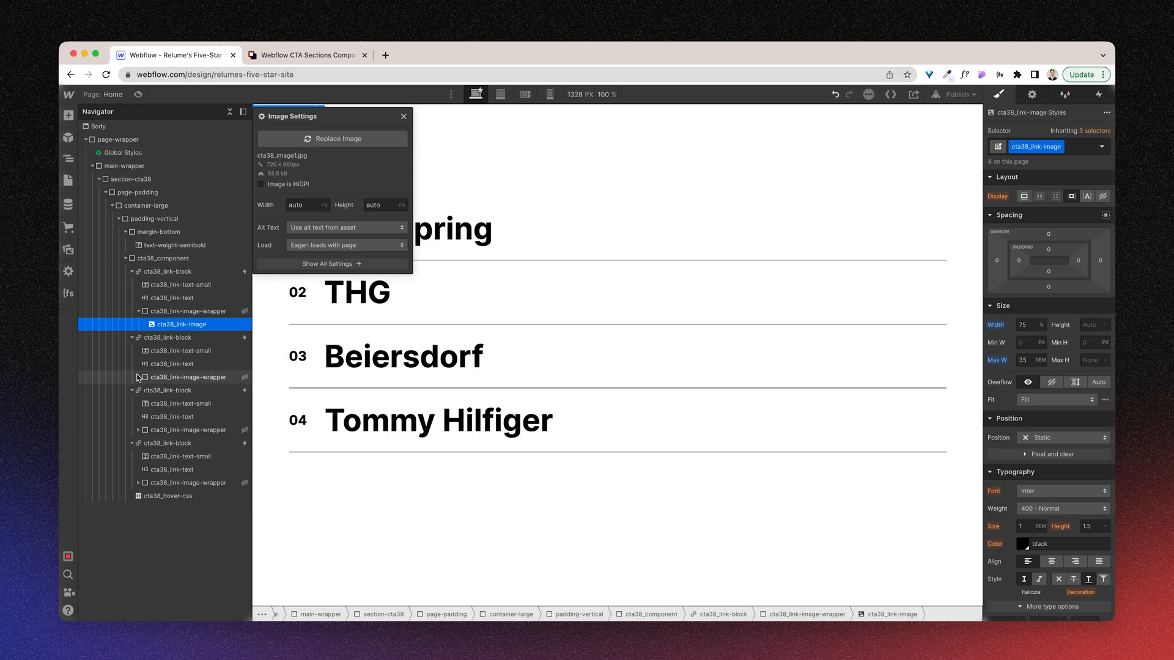
left_click(137, 377)
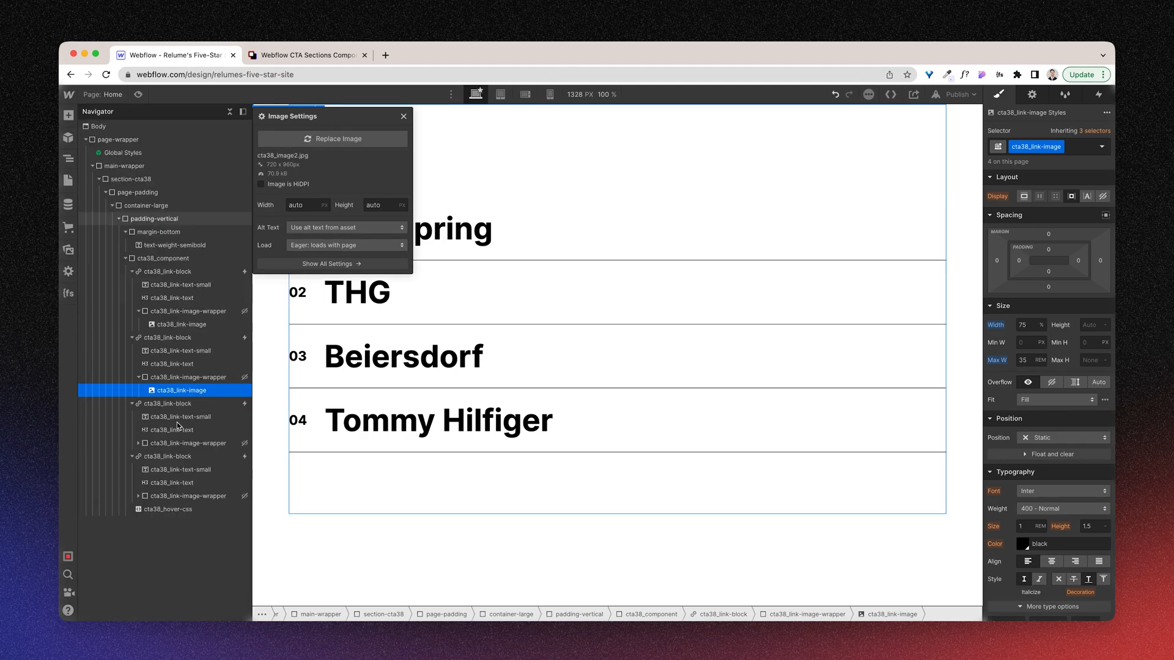
left_click(338, 139)
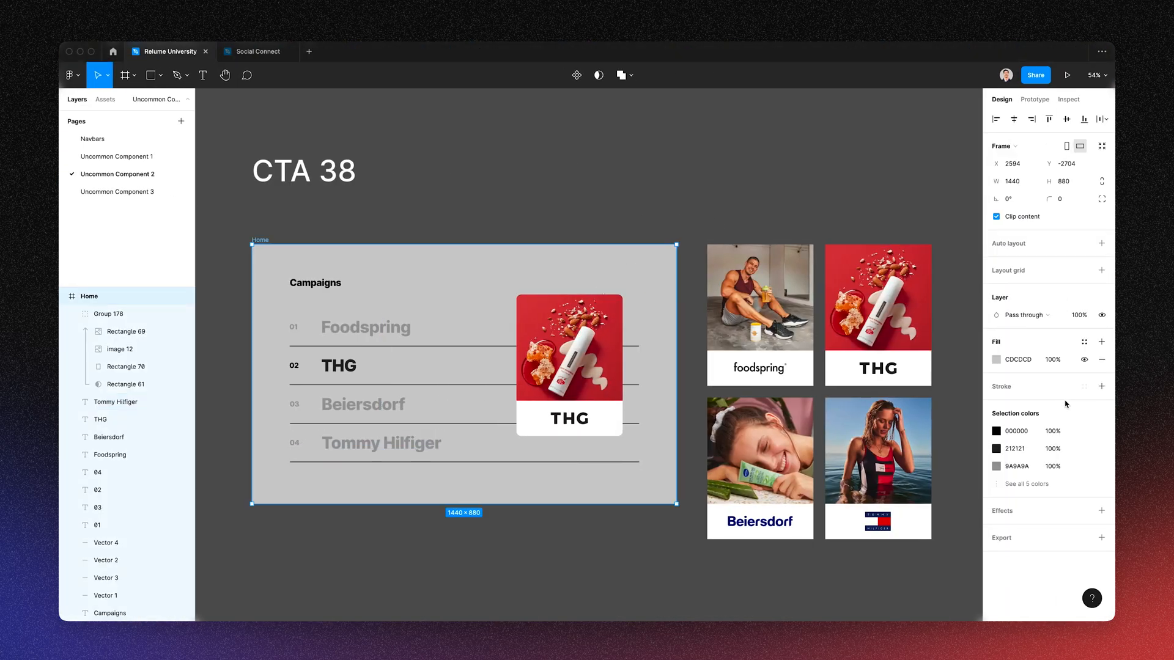
- Set the Body background colour to #cdcdcd
left_click(1018, 359)
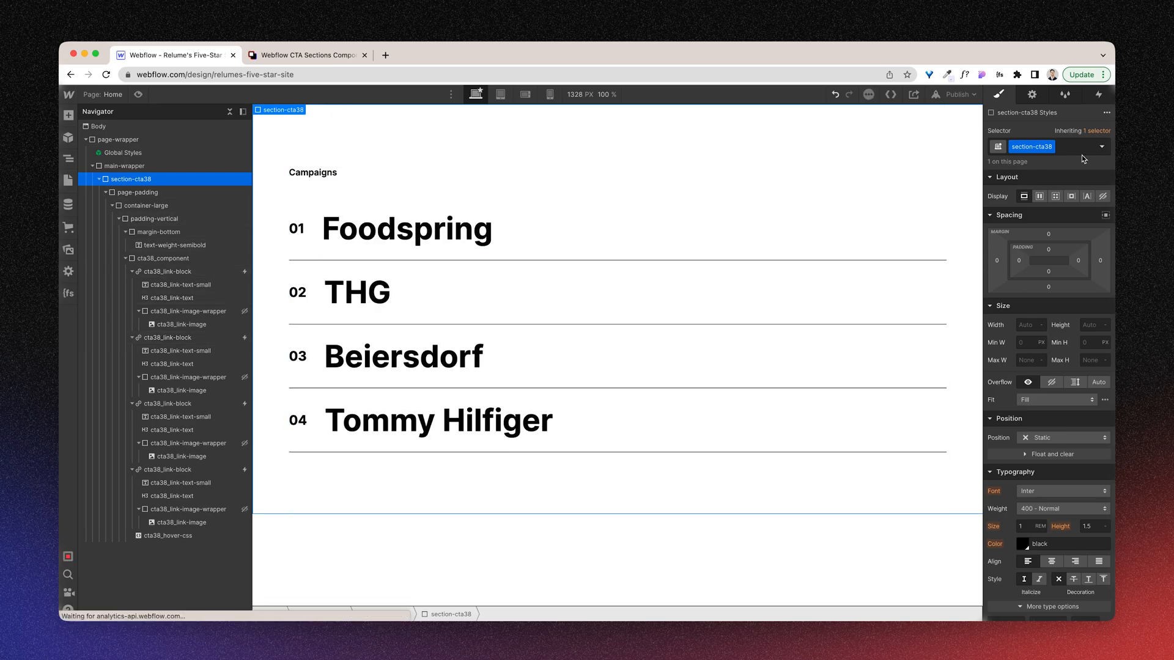
scroll("down", 3)
type("#cdcdcd")
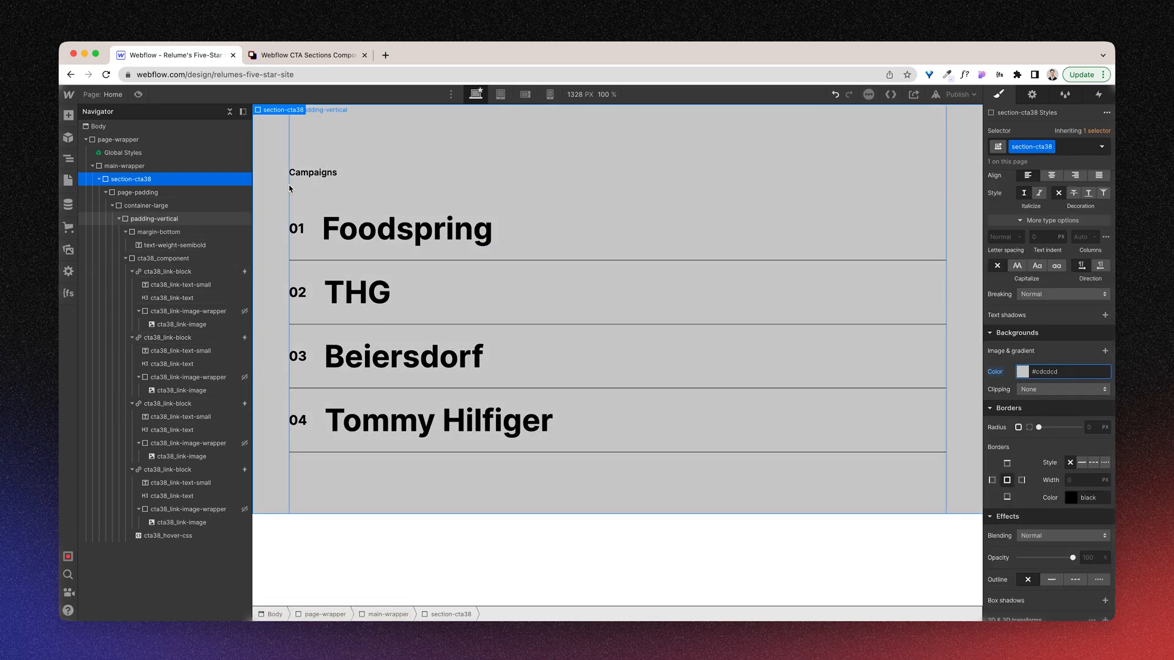
left_click(97, 126)
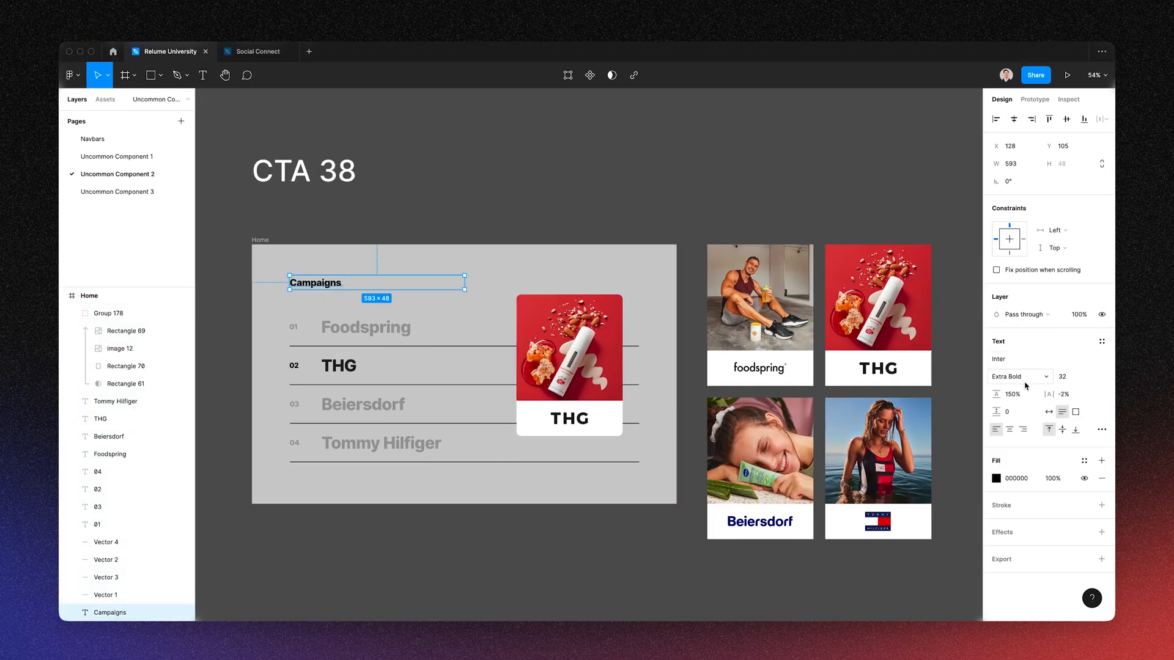
mouse_move(954, 361)
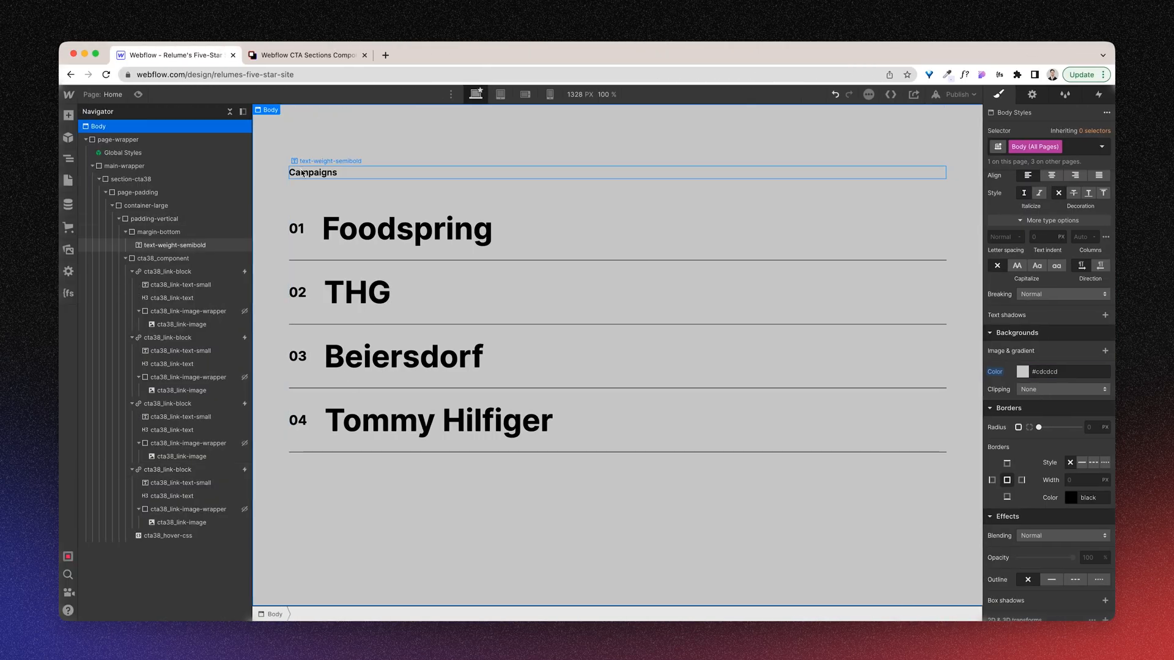
- Give the Campaigns heading the heading-medium class and 800 Extra Bold weight
left_click(173, 244)
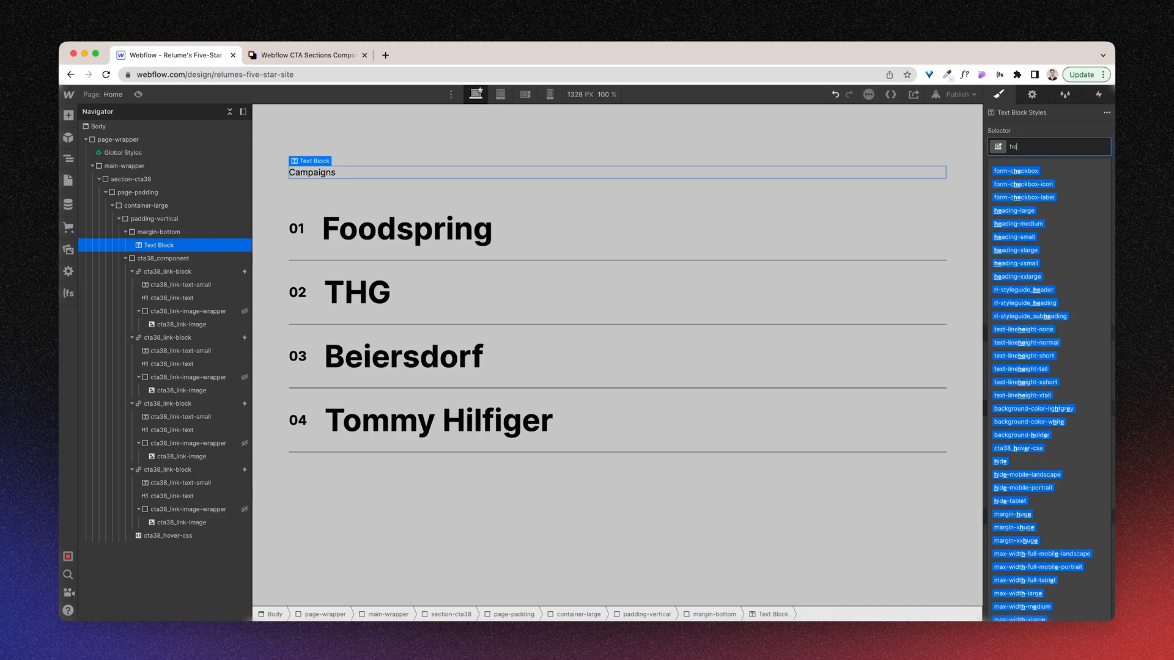
type("heading-m")
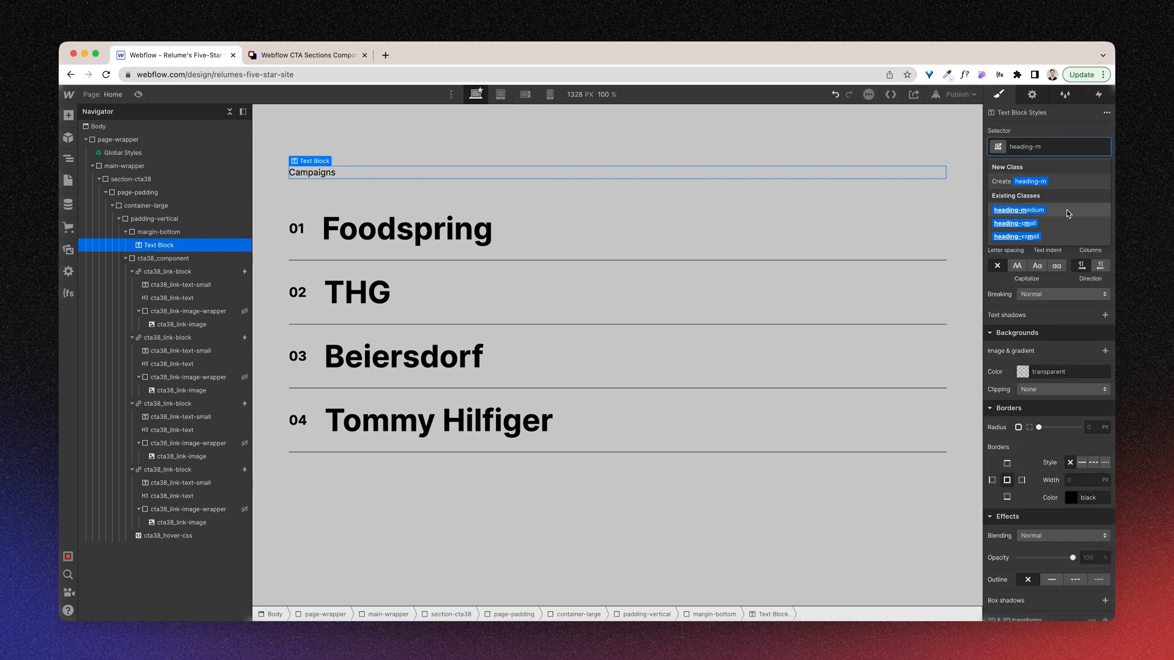
left_click(1018, 210)
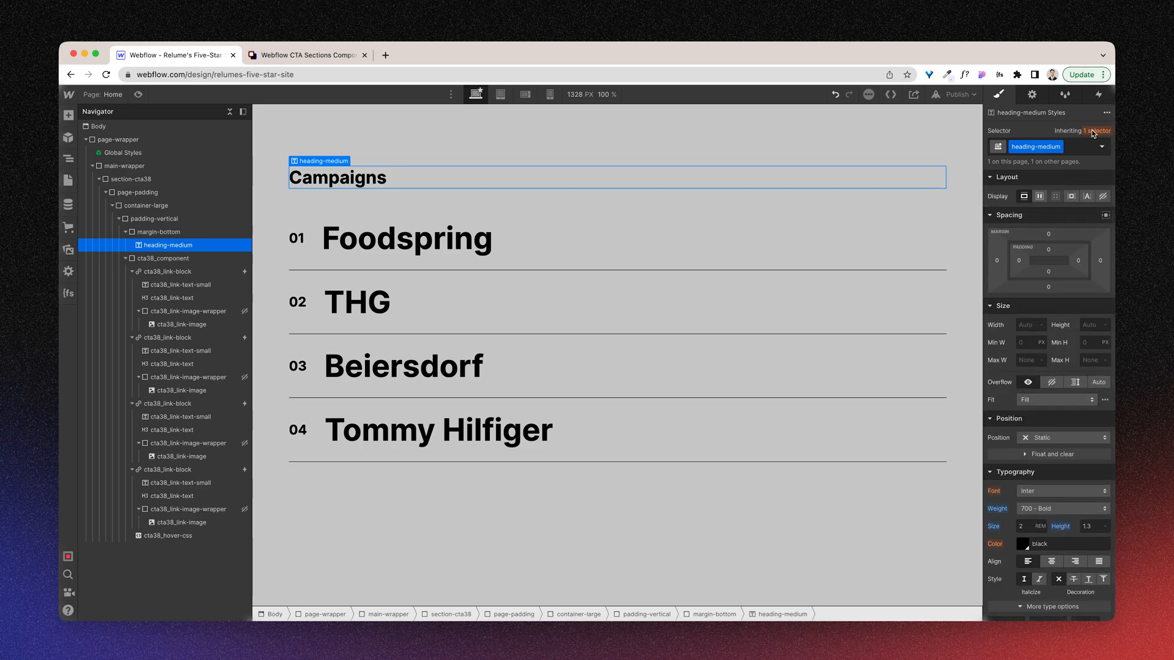
left_click(1081, 131)
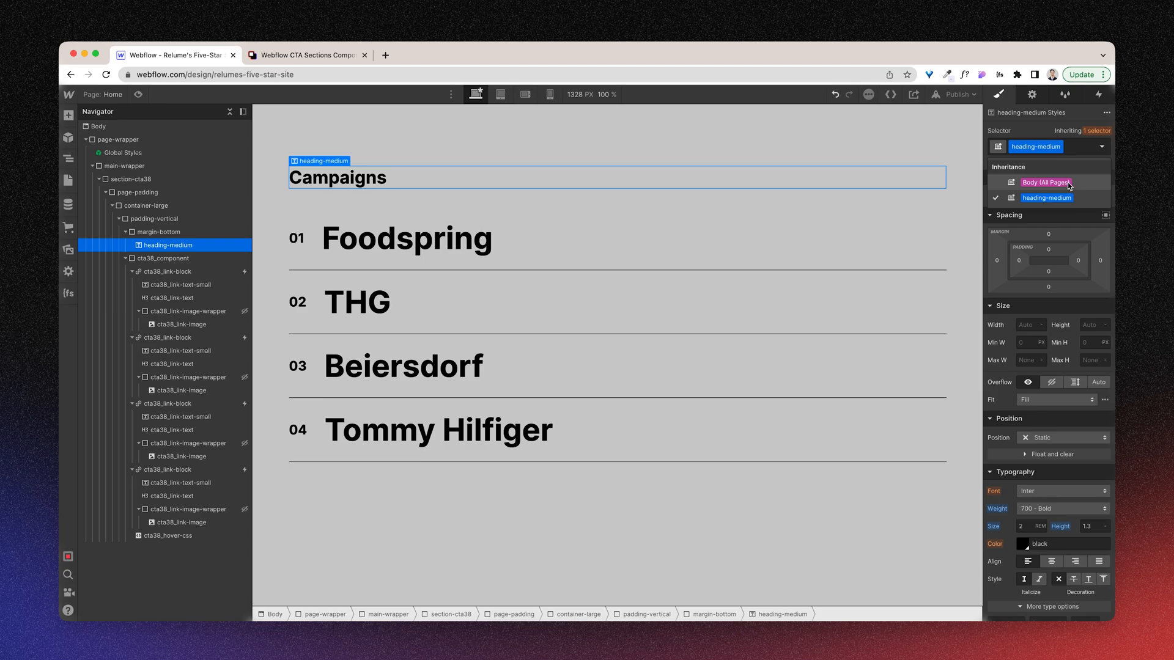
left_click(1061, 510)
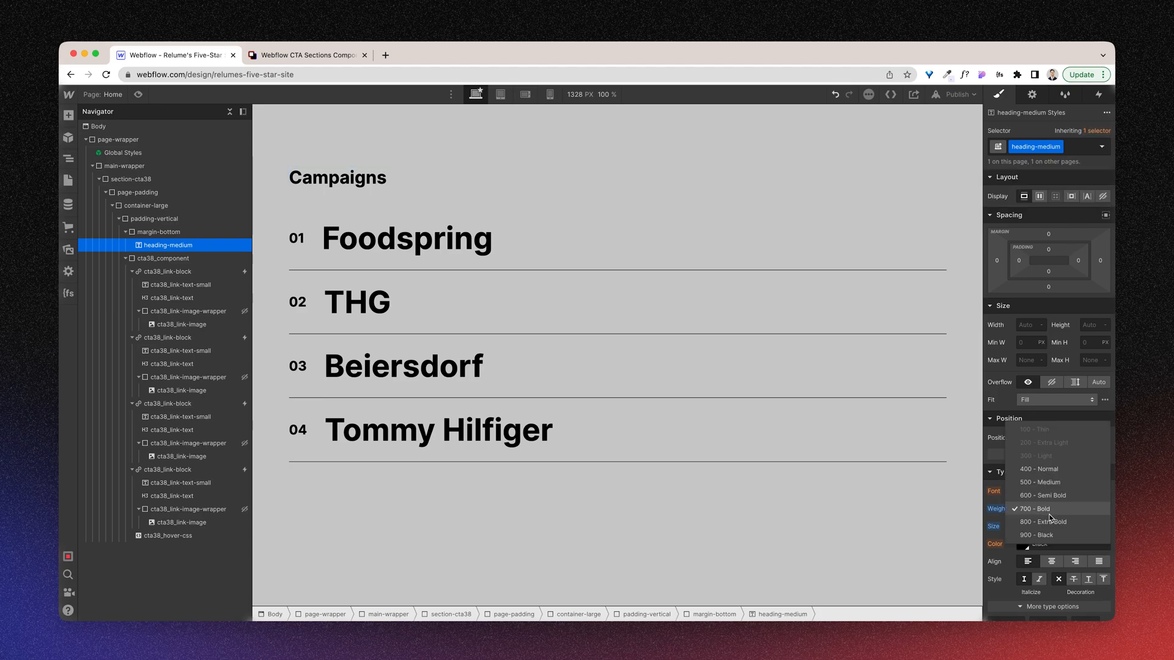
left_click(1043, 522)
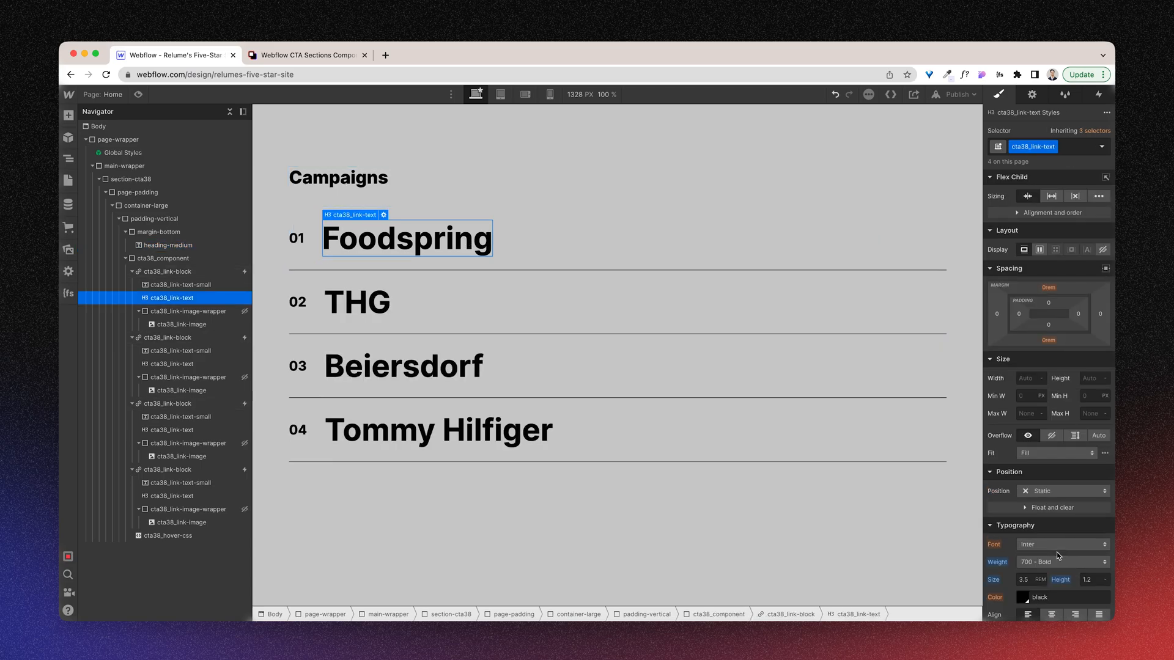
left_click(1060, 561)
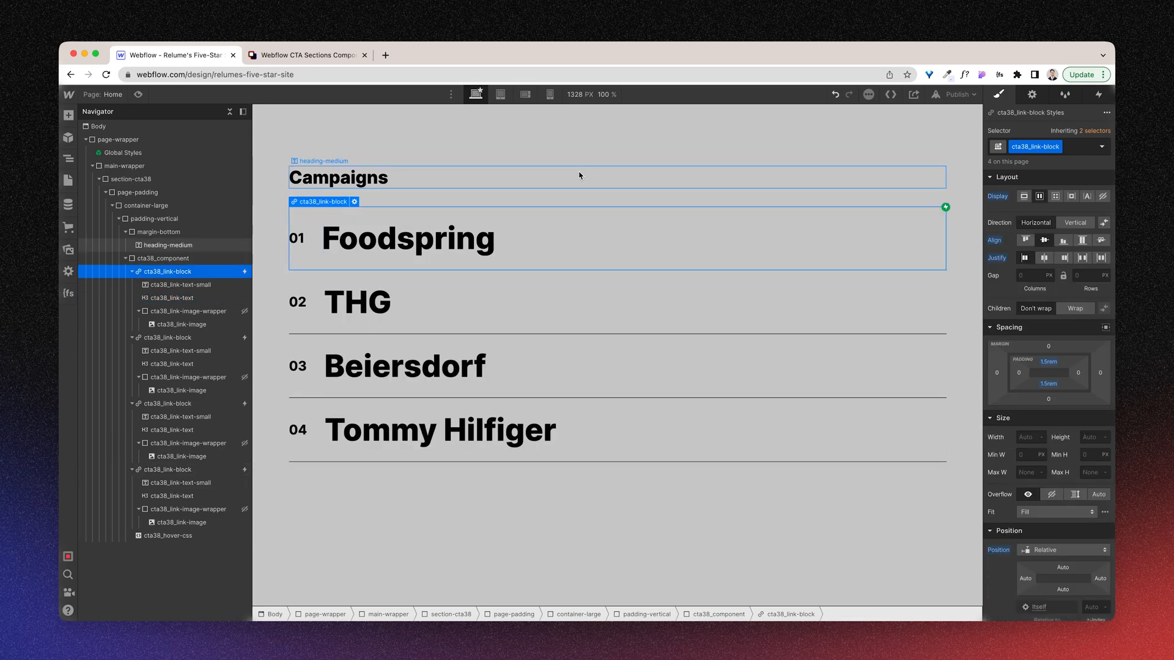
- Show the first image wrapper as flex and set the image Max W to 22.5 rem
left_click(167, 245)
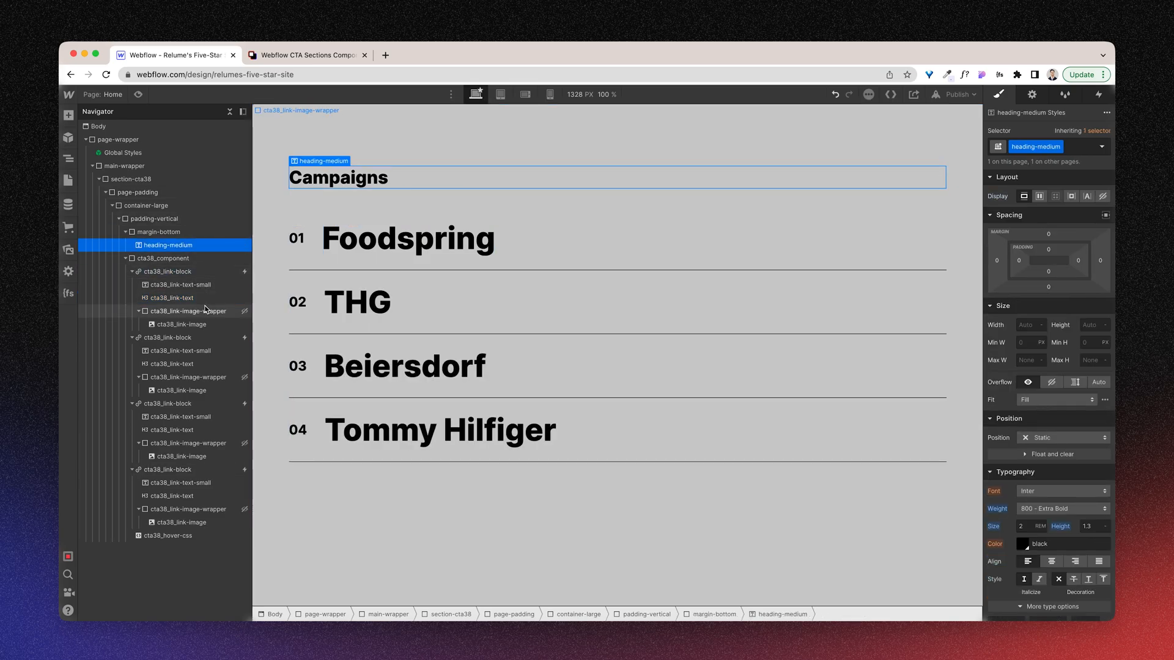
left_click(189, 310)
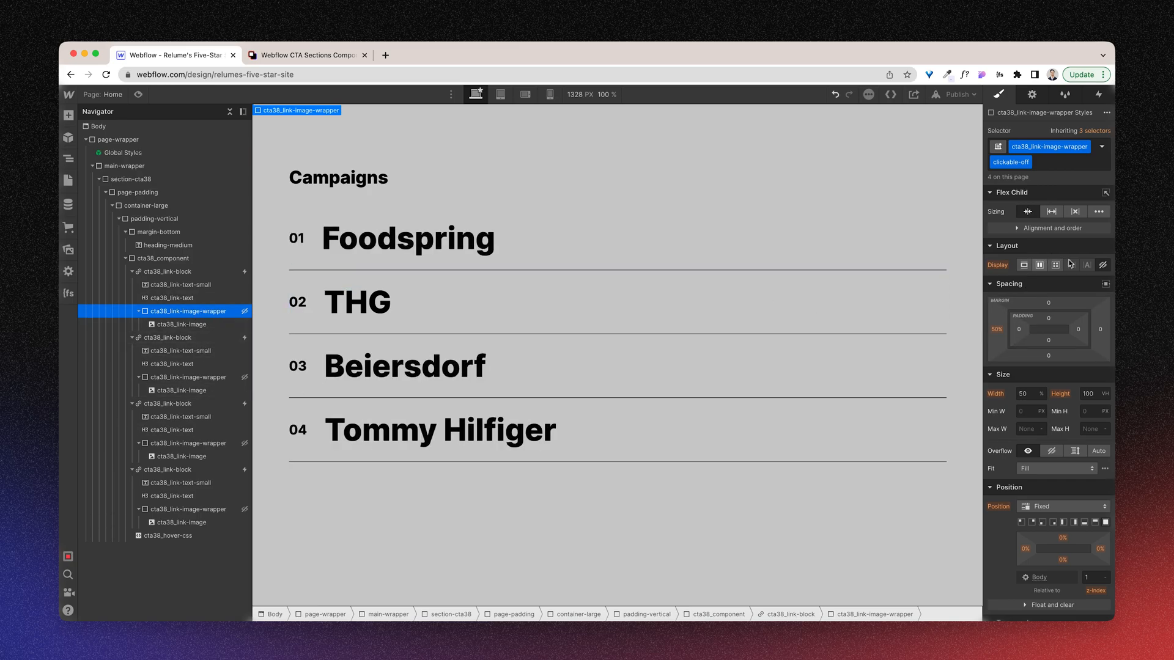
left_click(1040, 264)
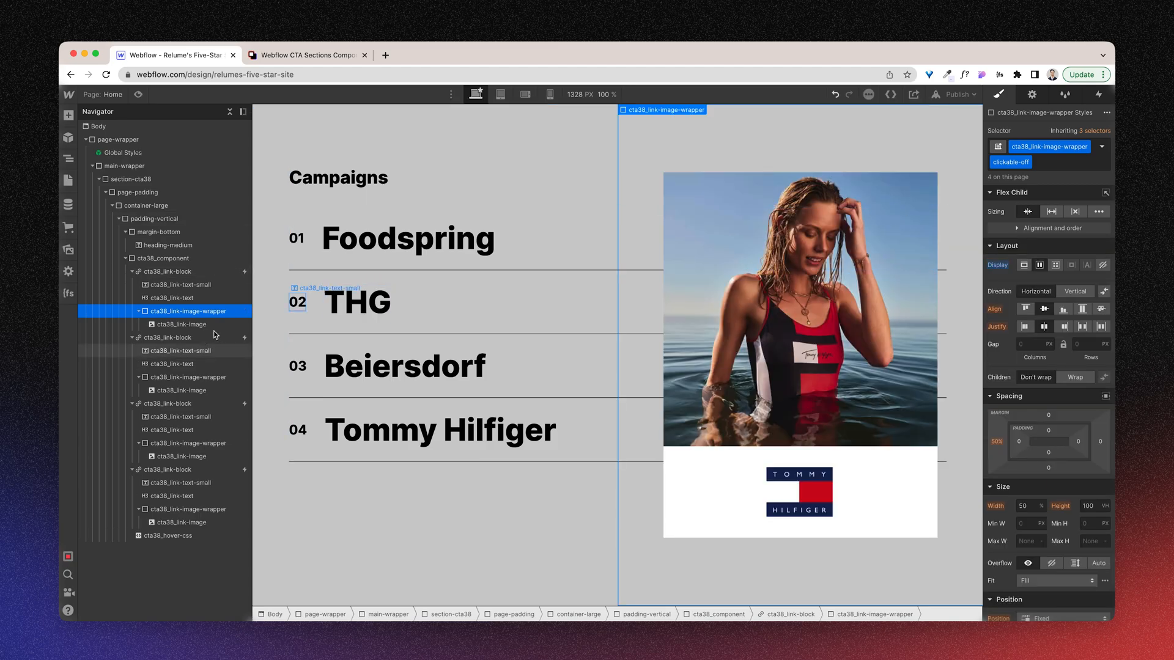
left_click(181, 324)
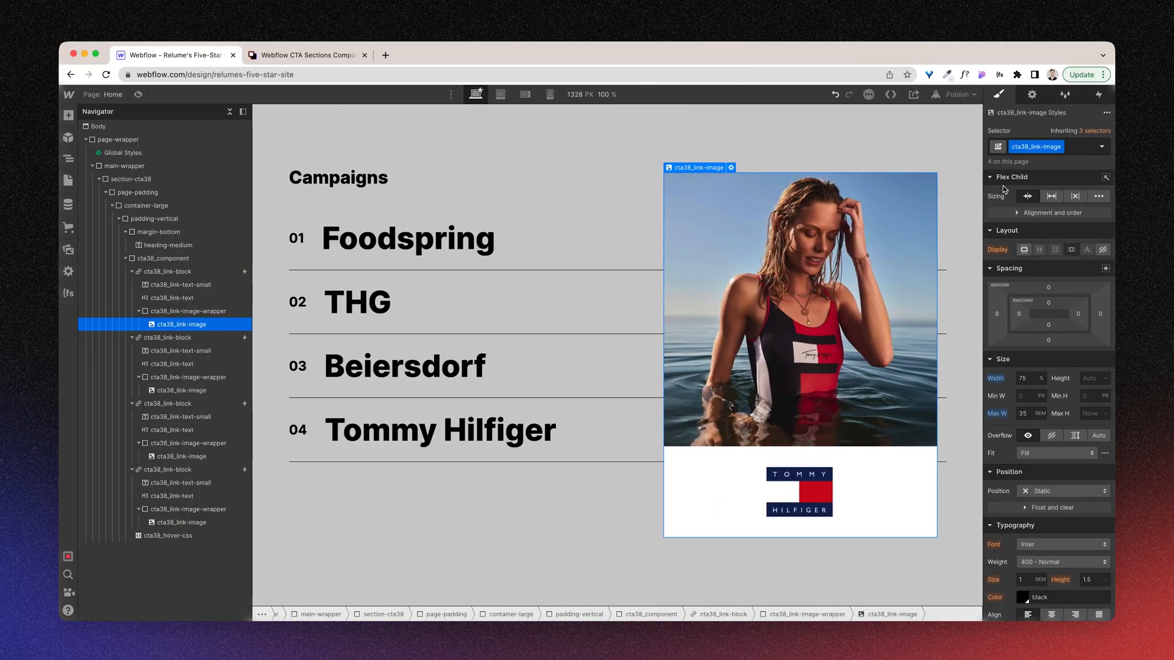
left_click(1021, 413)
type("0/16")
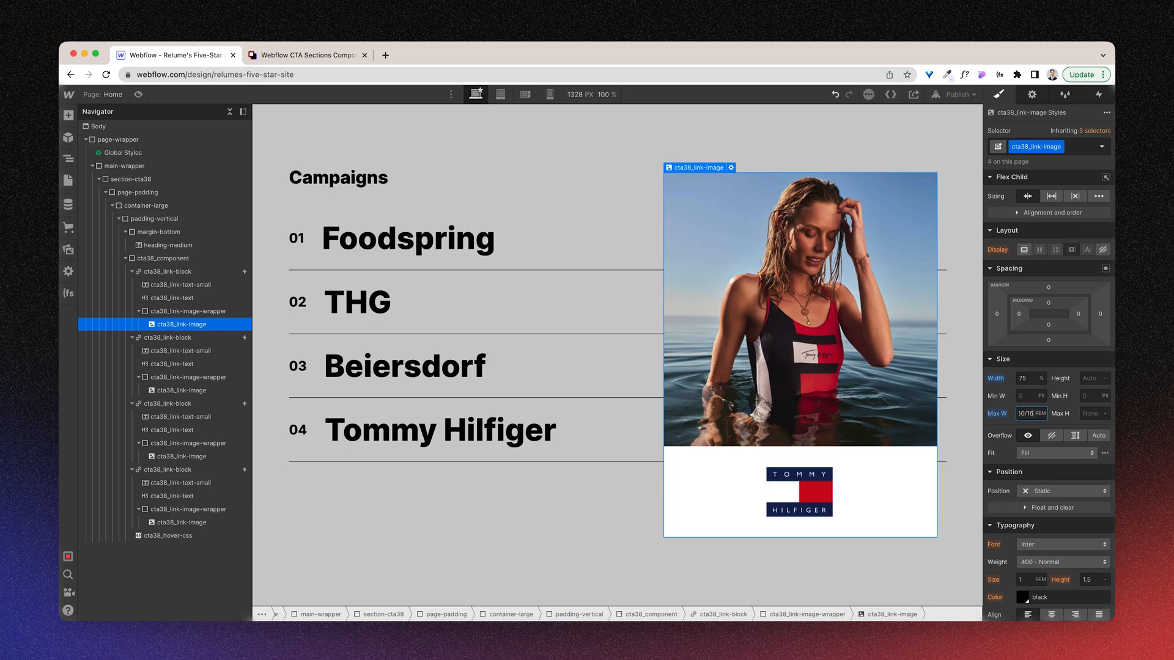
type("22.5")
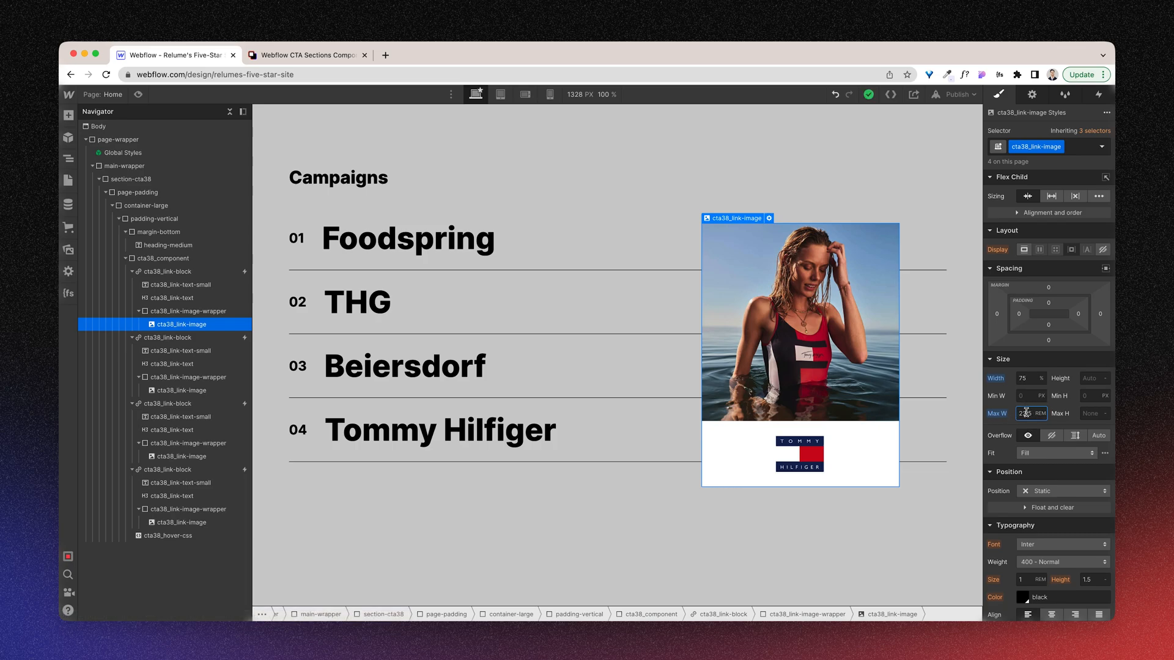
scroll("down", 3)
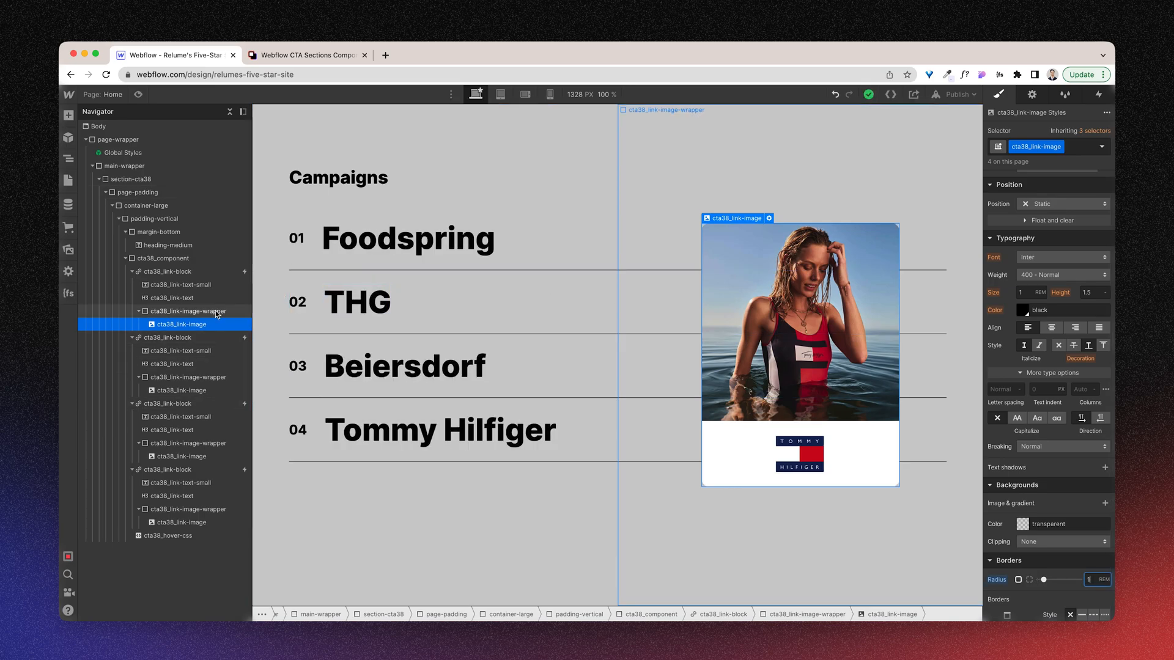
left_click(191, 311)
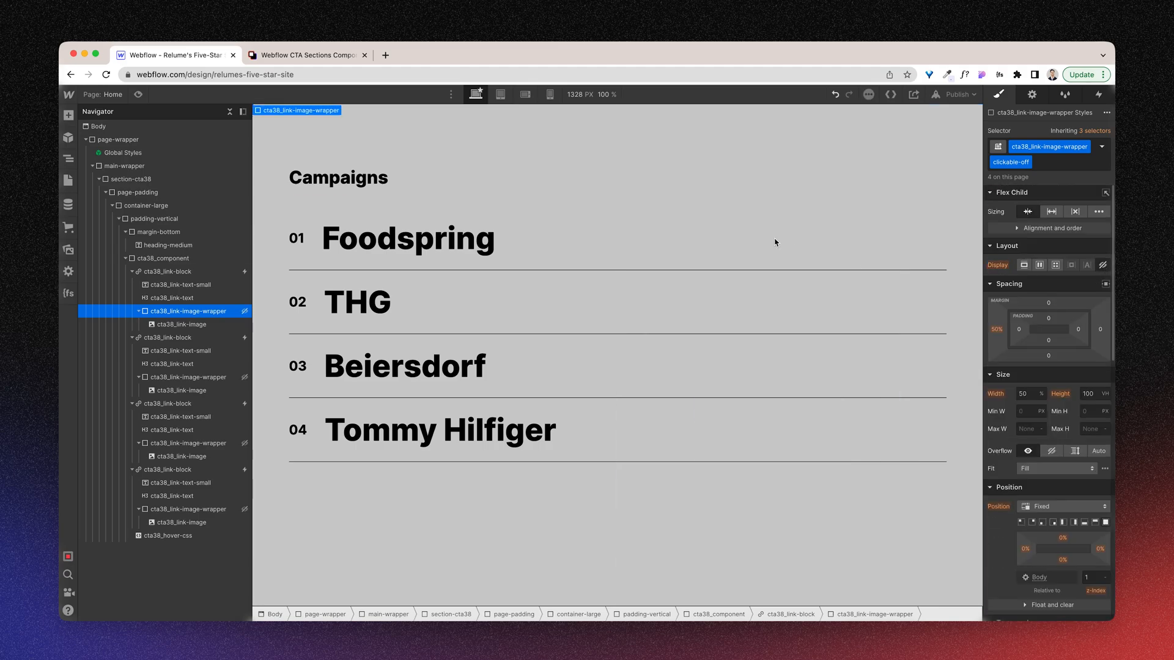
- Hide the image wrapper again and give cta38_link-block a 2 px bottom border
left_click(170, 271)
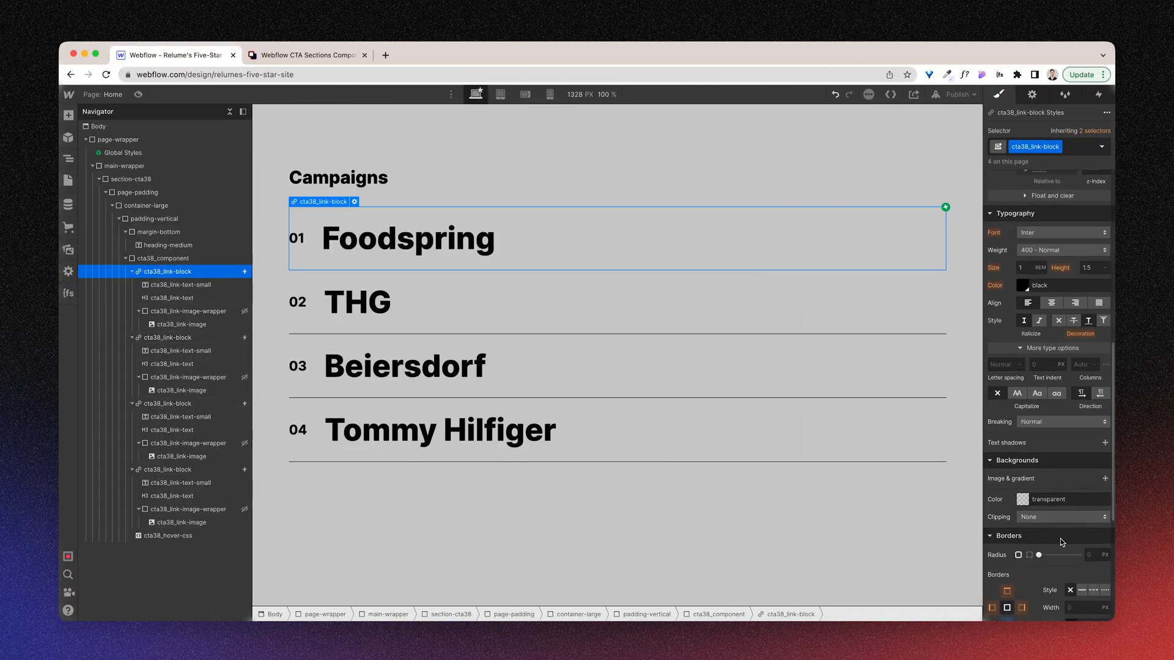
scroll("down", 3)
type("2")
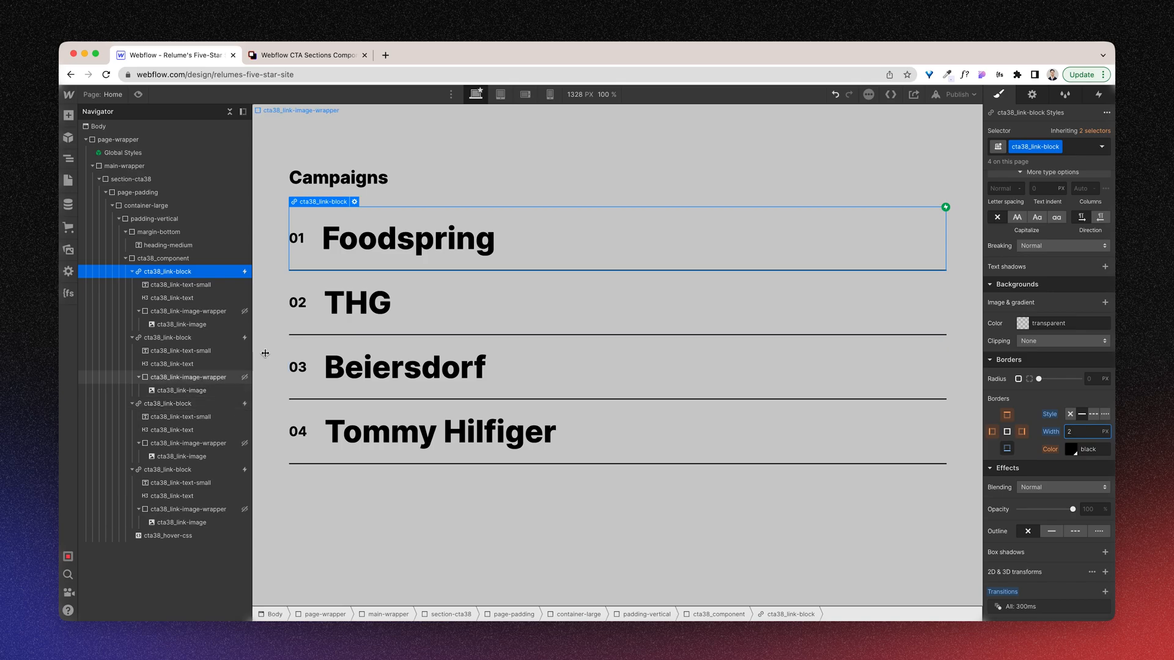
left_click(168, 535)
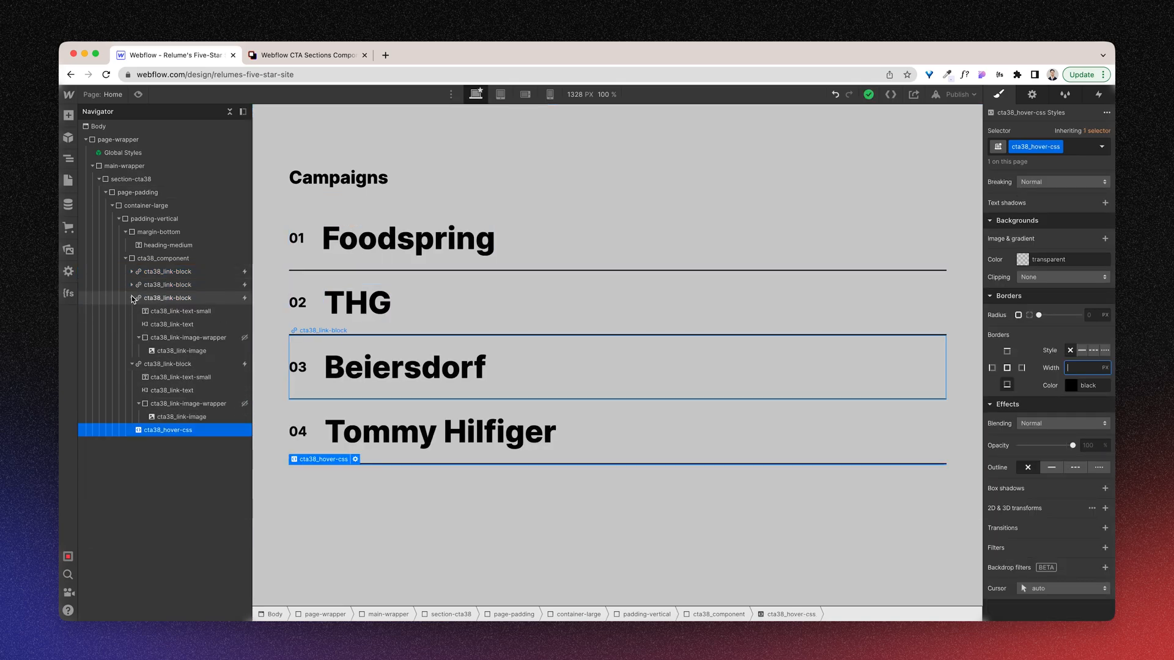
- Open the cta38_hover-css embed code and select its first colour value
left_click(132, 297)
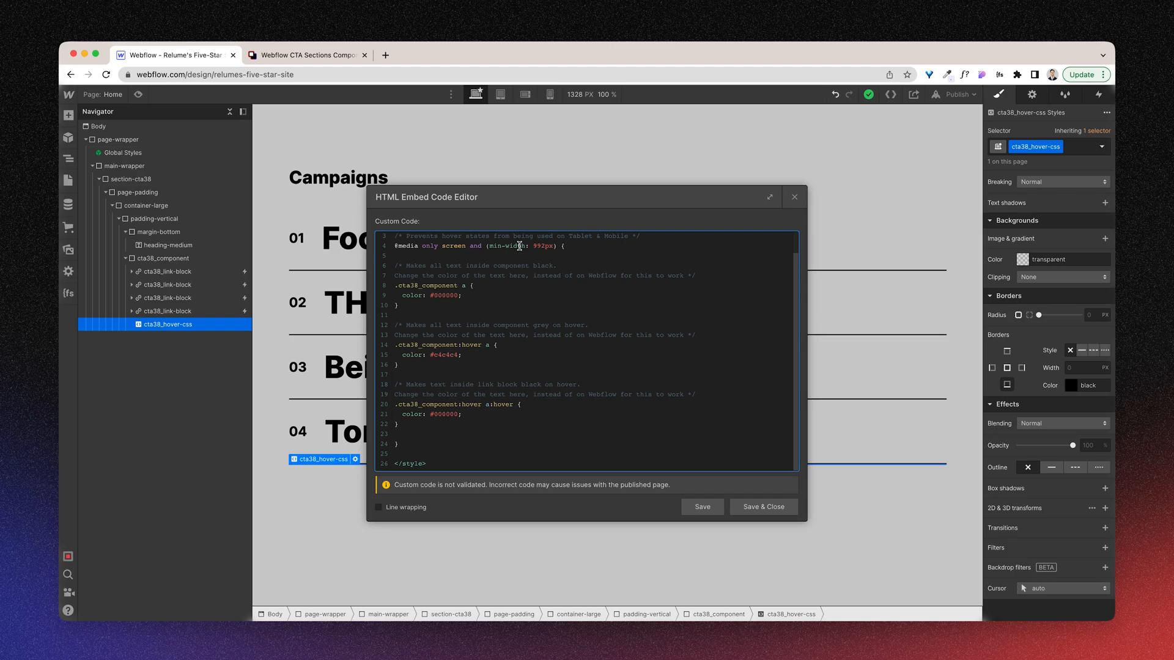
scroll("up", 3)
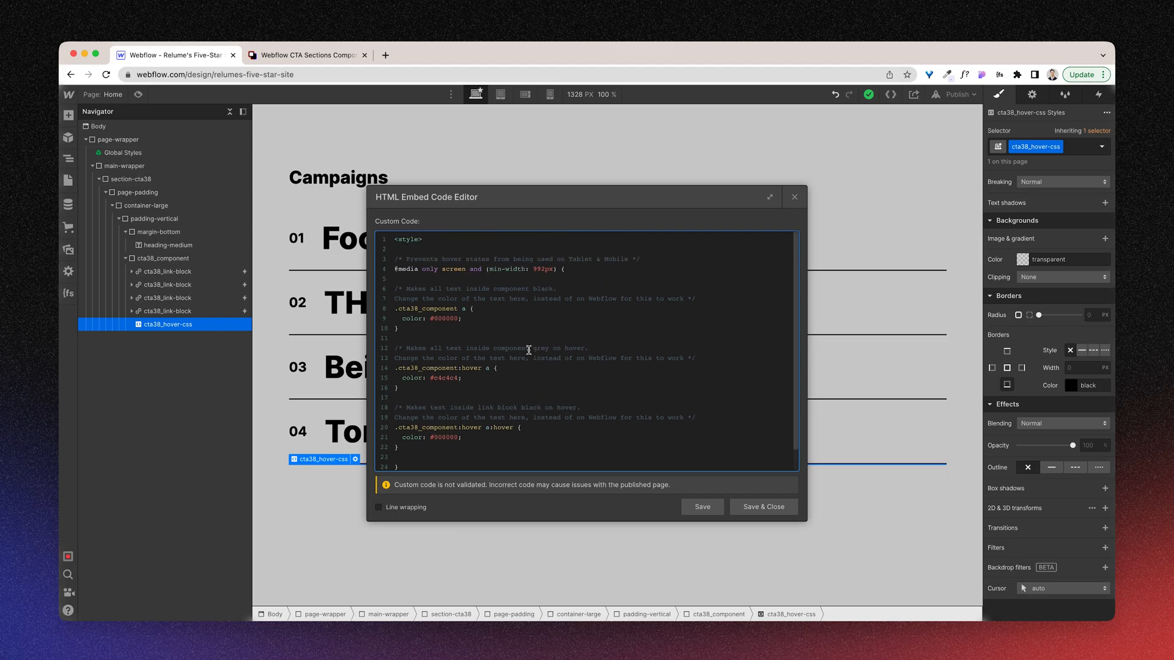
scroll("down", 3)
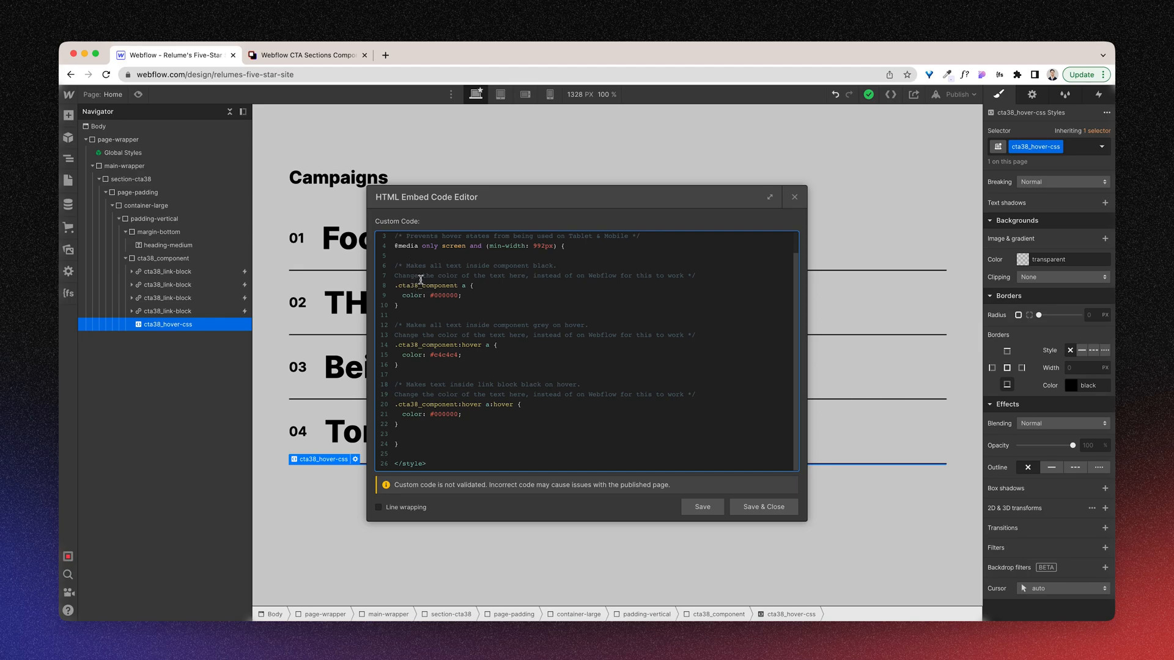
mouse_move(434, 288)
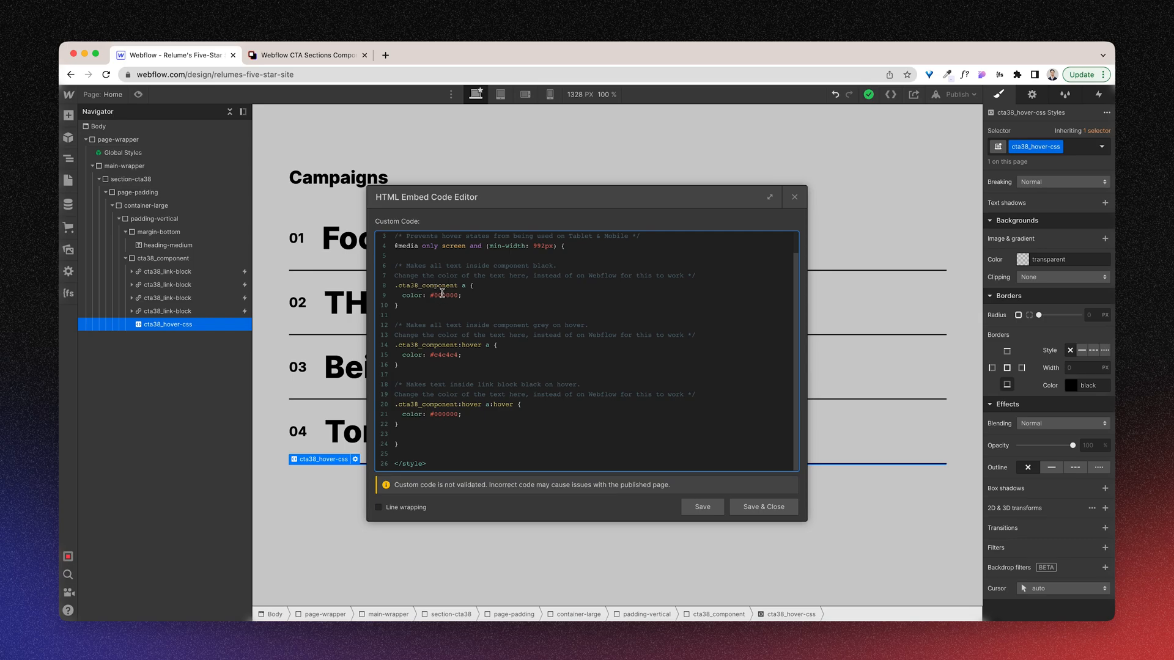
double_click(443, 295)
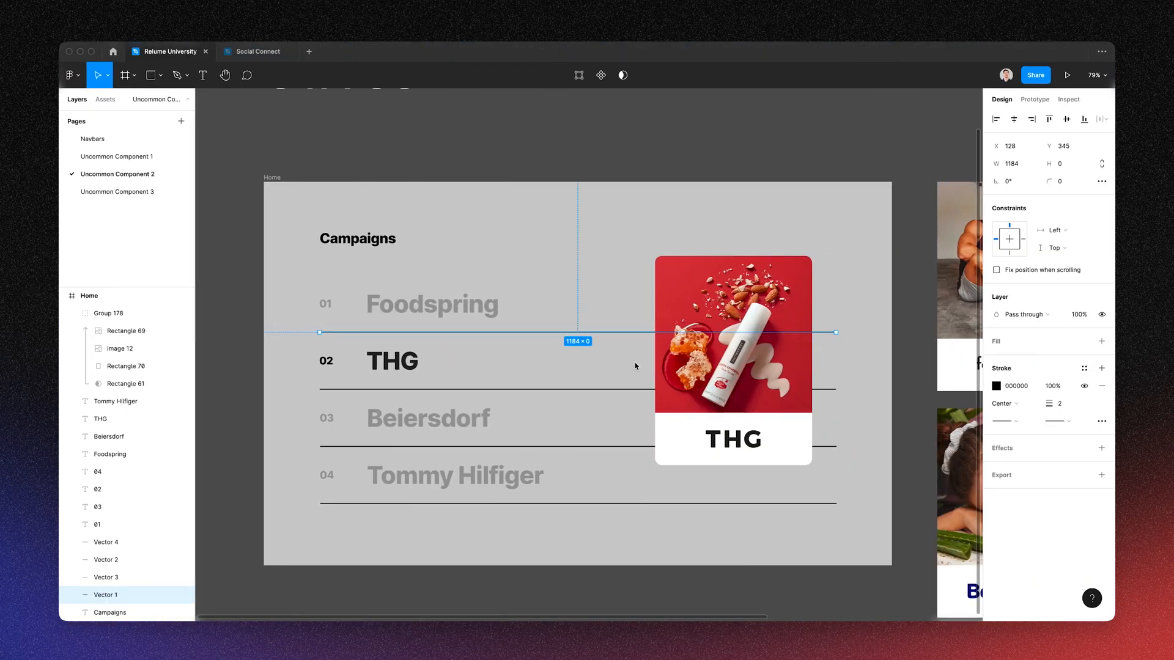
- Recolour the hover CSS to #212121 and dimmed #9A9A9A, then save
left_click(391, 360)
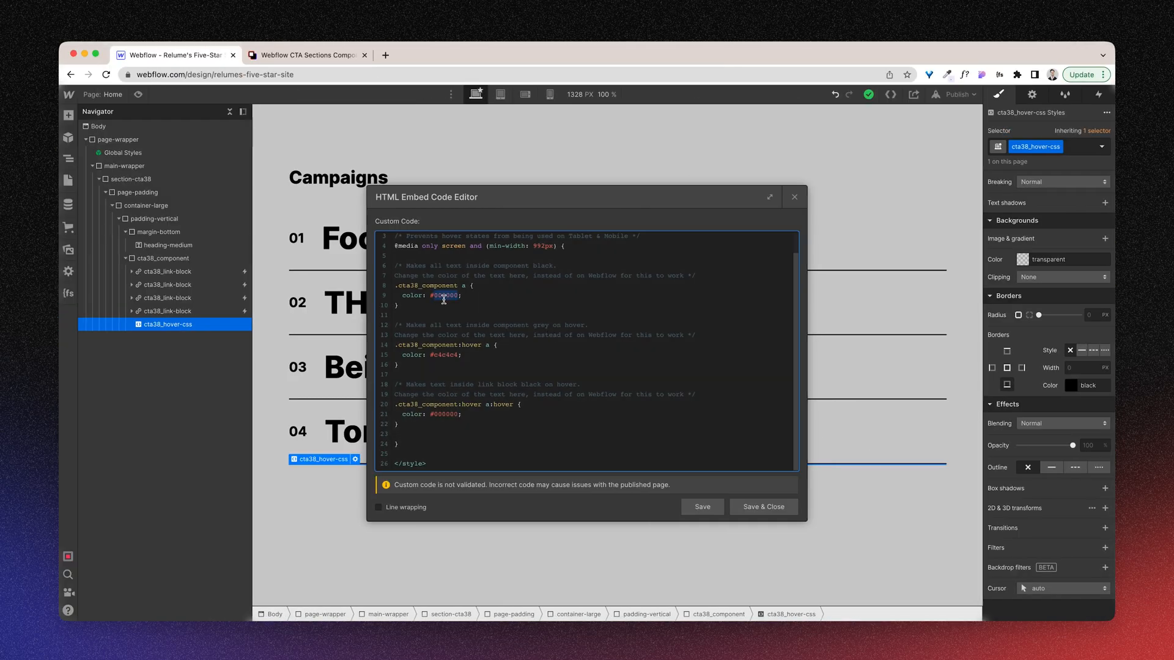
type("#212121")
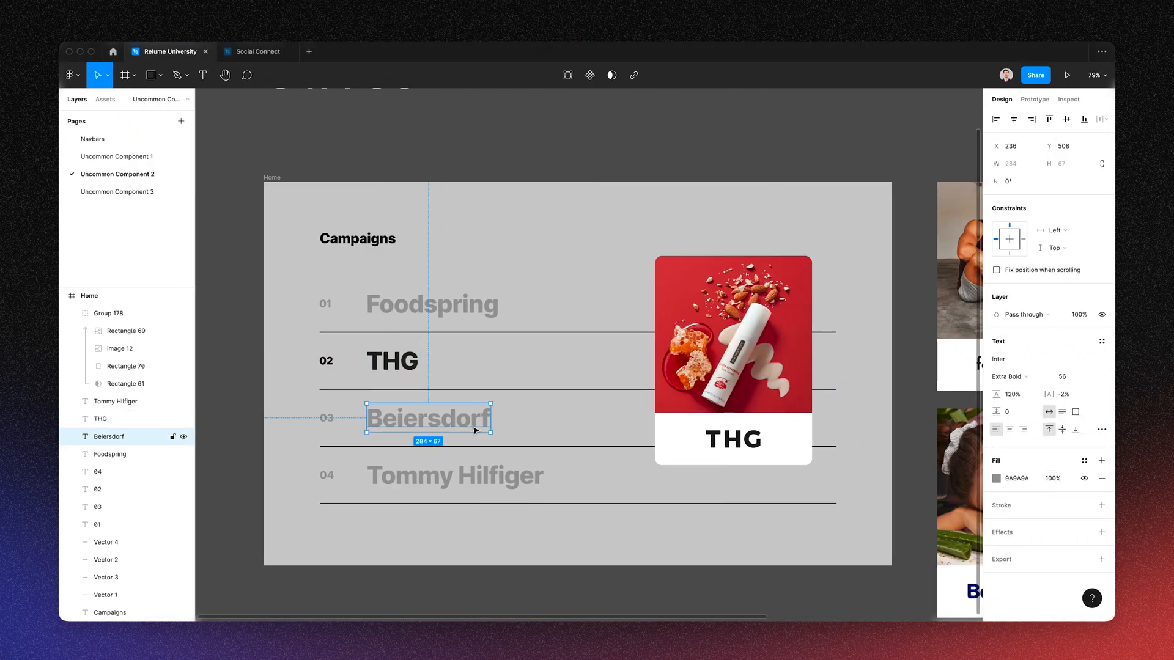
left_click(1018, 478)
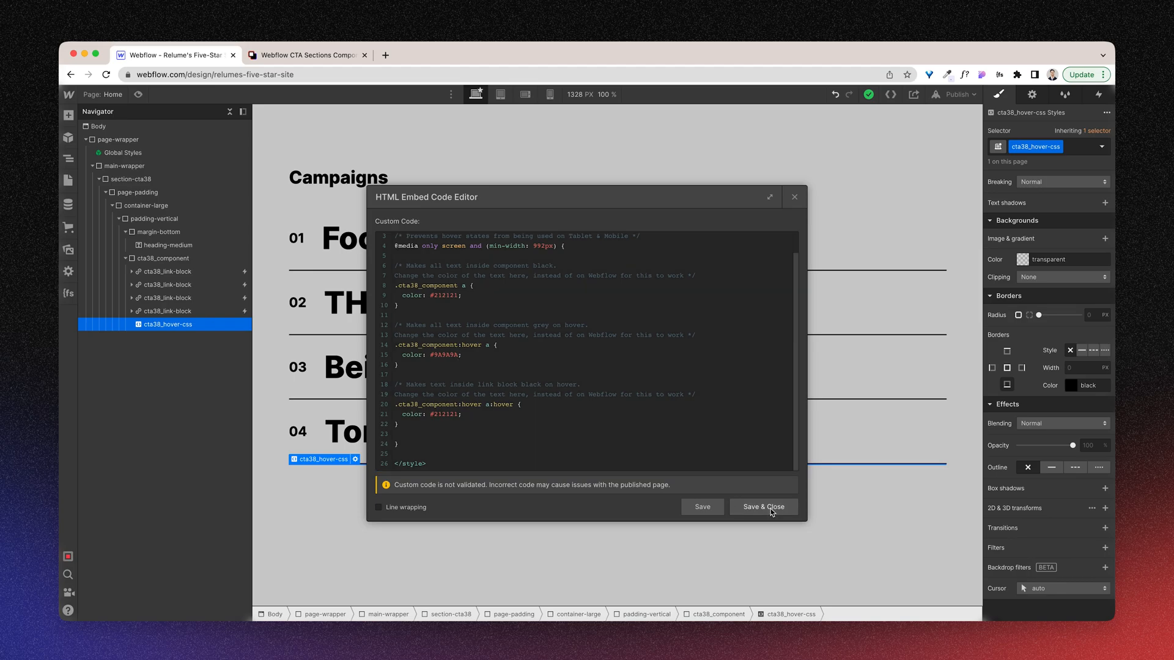
left_click(762, 507)
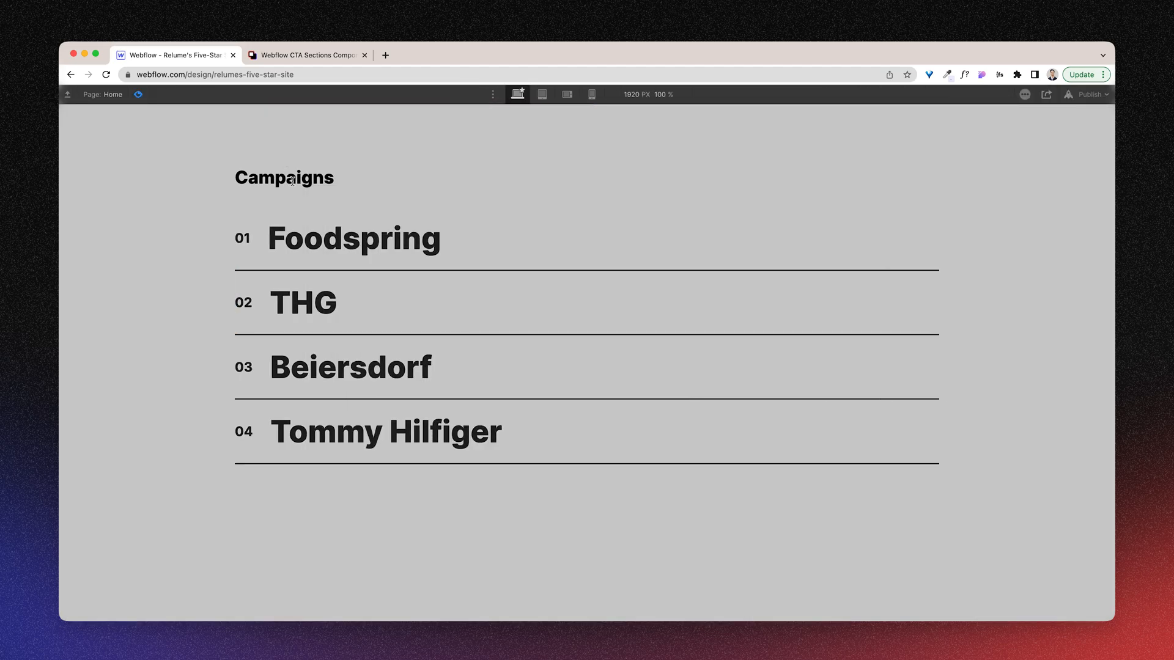
mouse_move(350, 367)
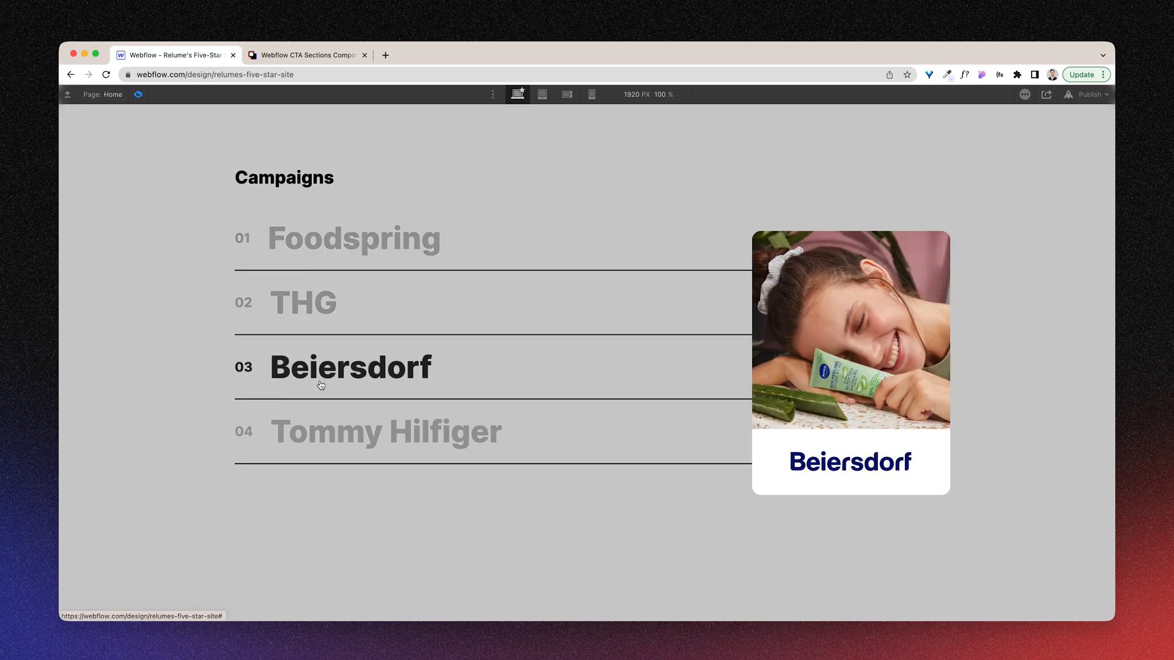
mouse_move(354, 238)
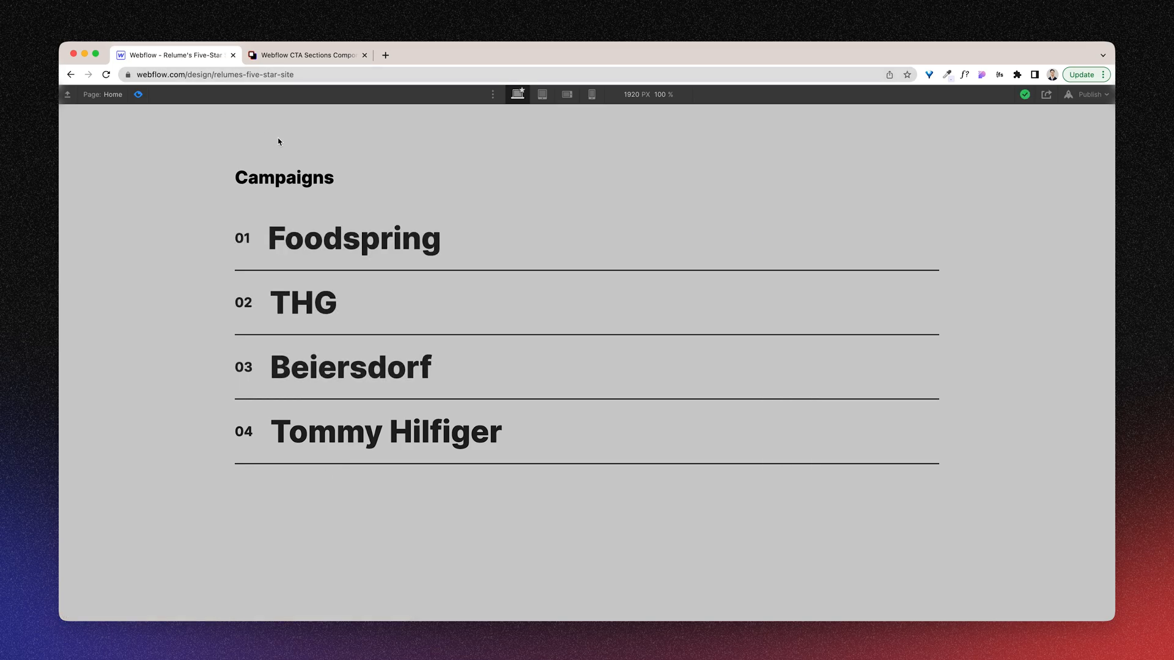
mouse_move(374, 303)
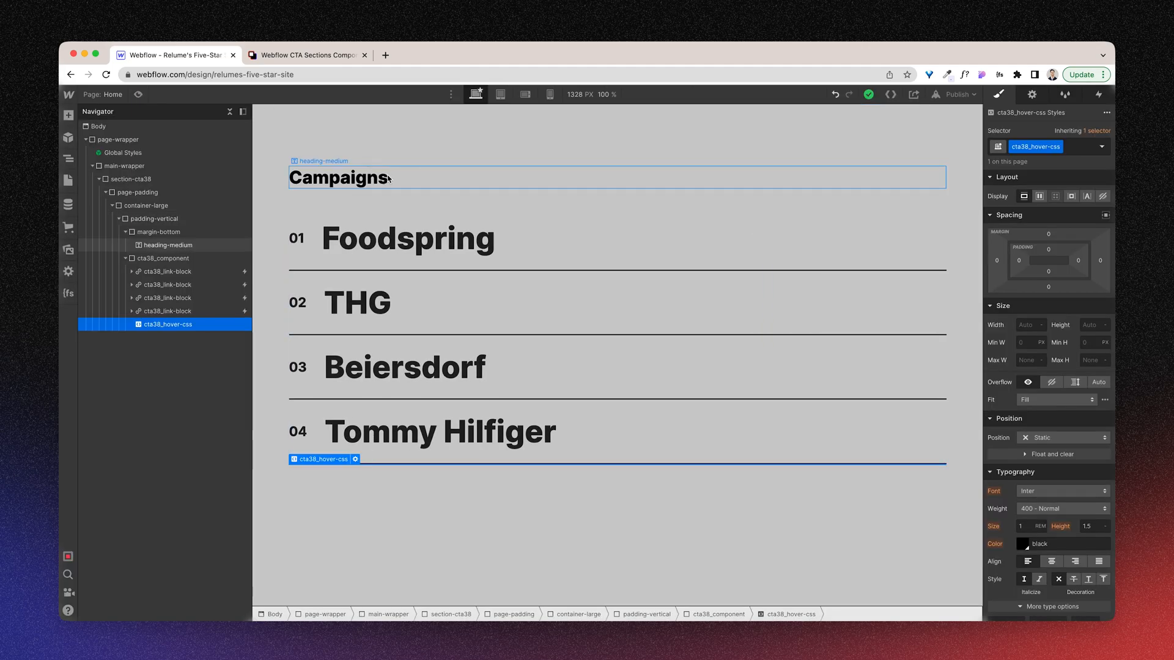
- In the Navigator, select cta38_component, which holds the Campaigns heading and four campaign links
left_click(157, 231)
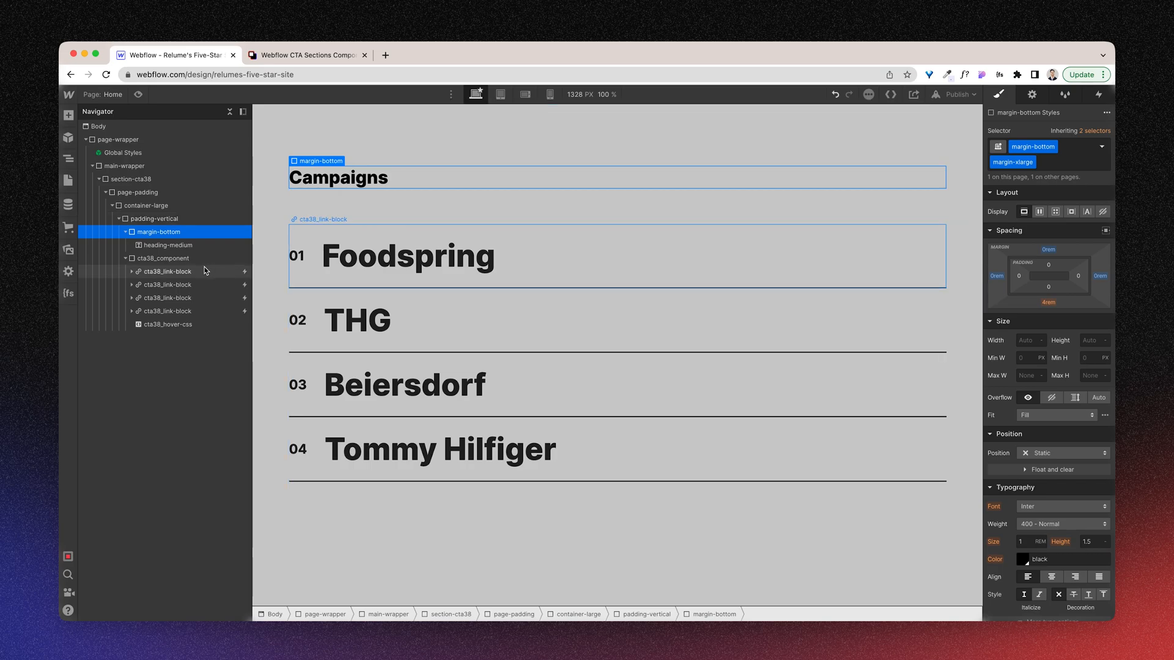
left_click(163, 258)
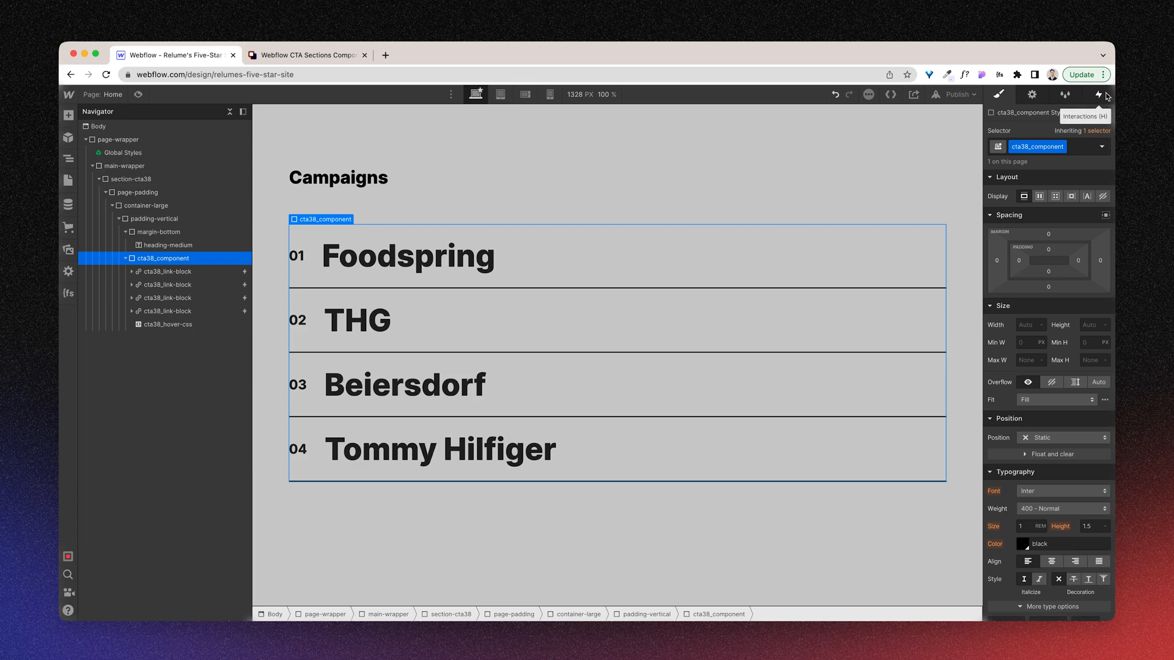
- Add a Mouse move in viewport trigger playing CTA 38 Image Movement with smoothing 90
left_click(1083, 94)
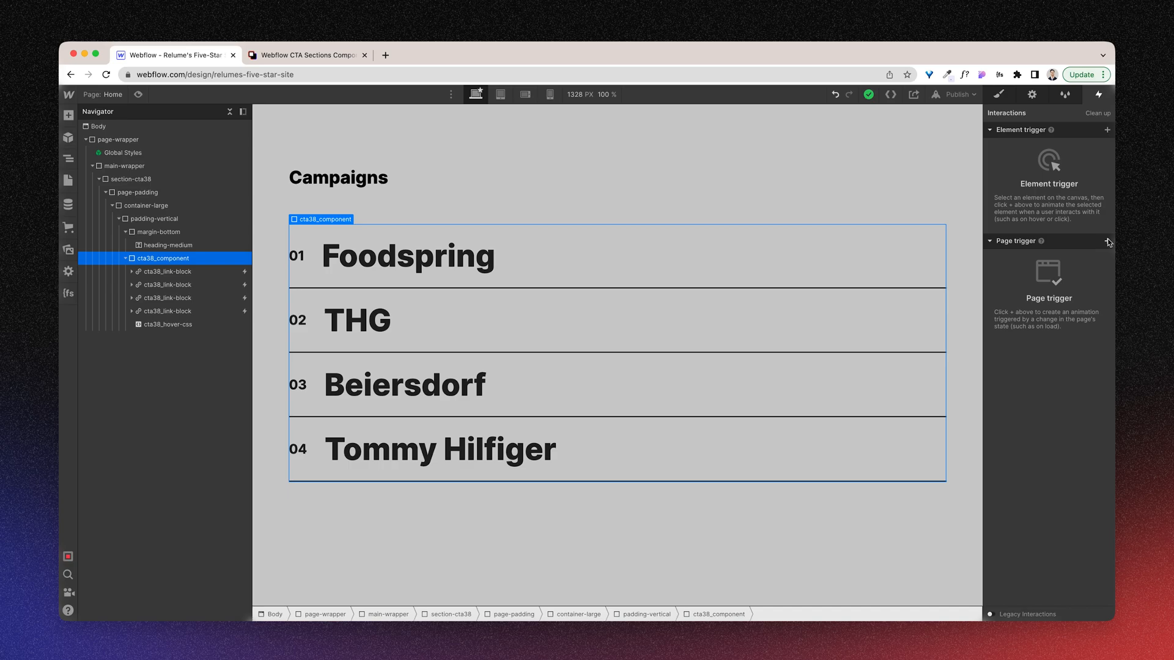
left_click(1107, 241)
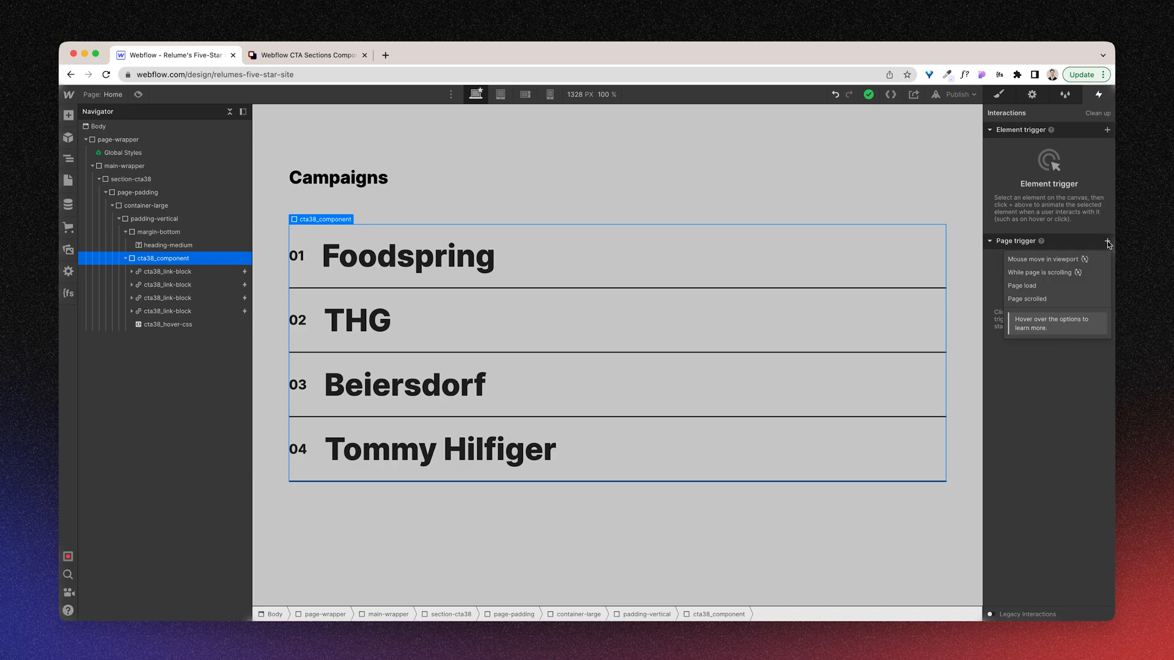
left_click(1044, 259)
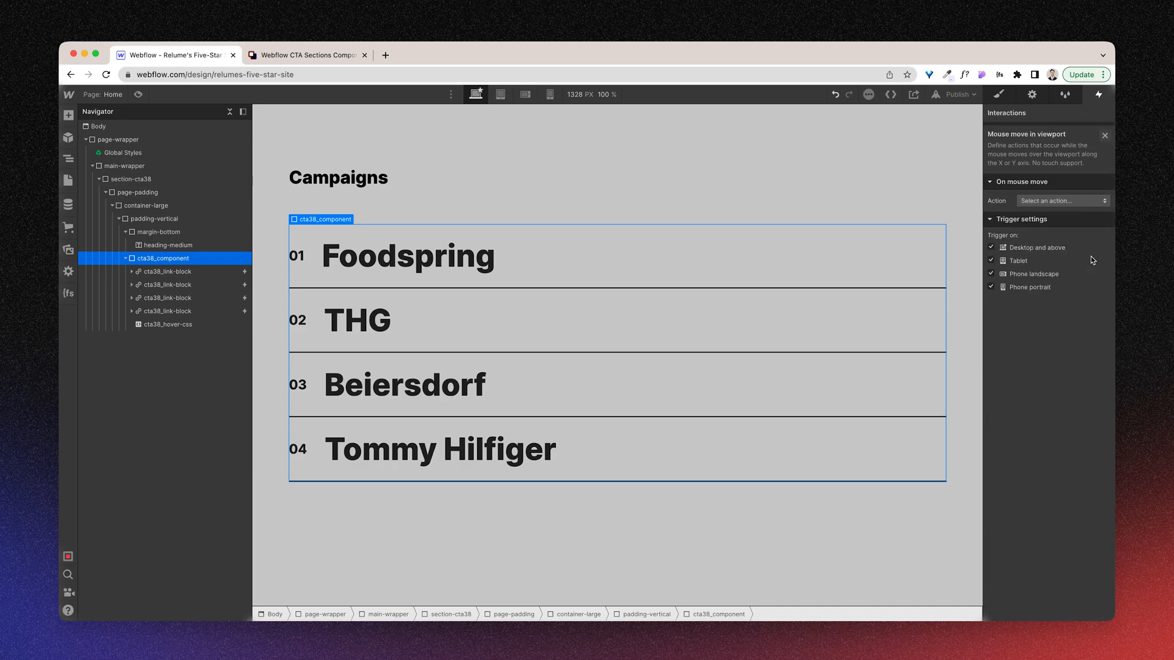
left_click(1061, 200)
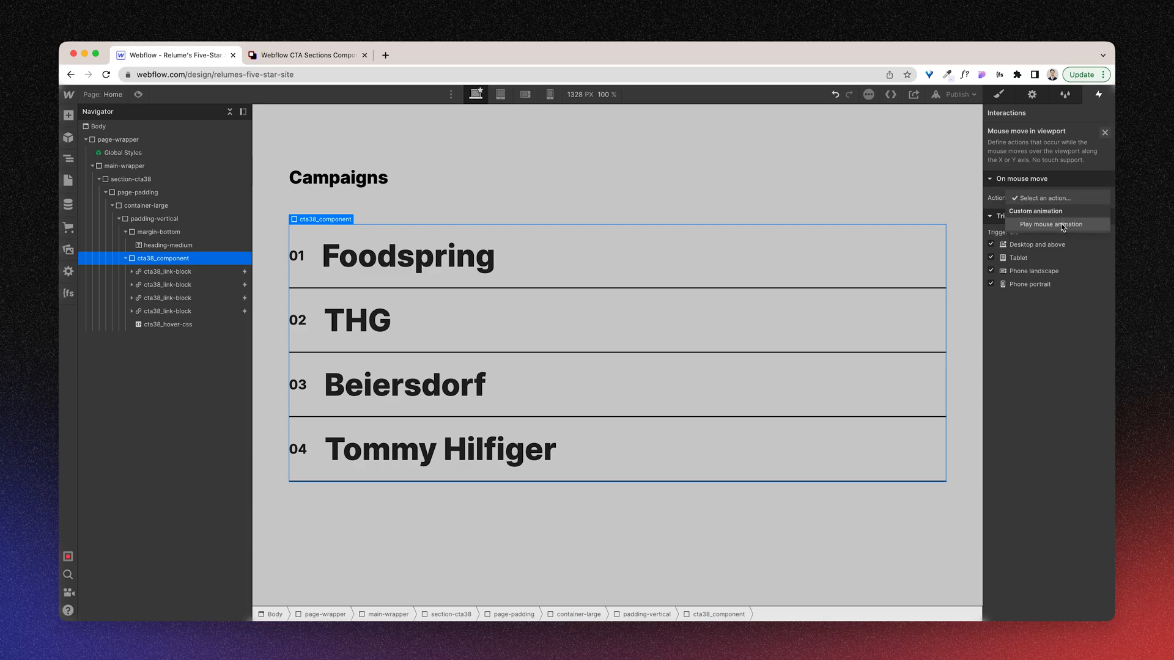
left_click(1052, 224)
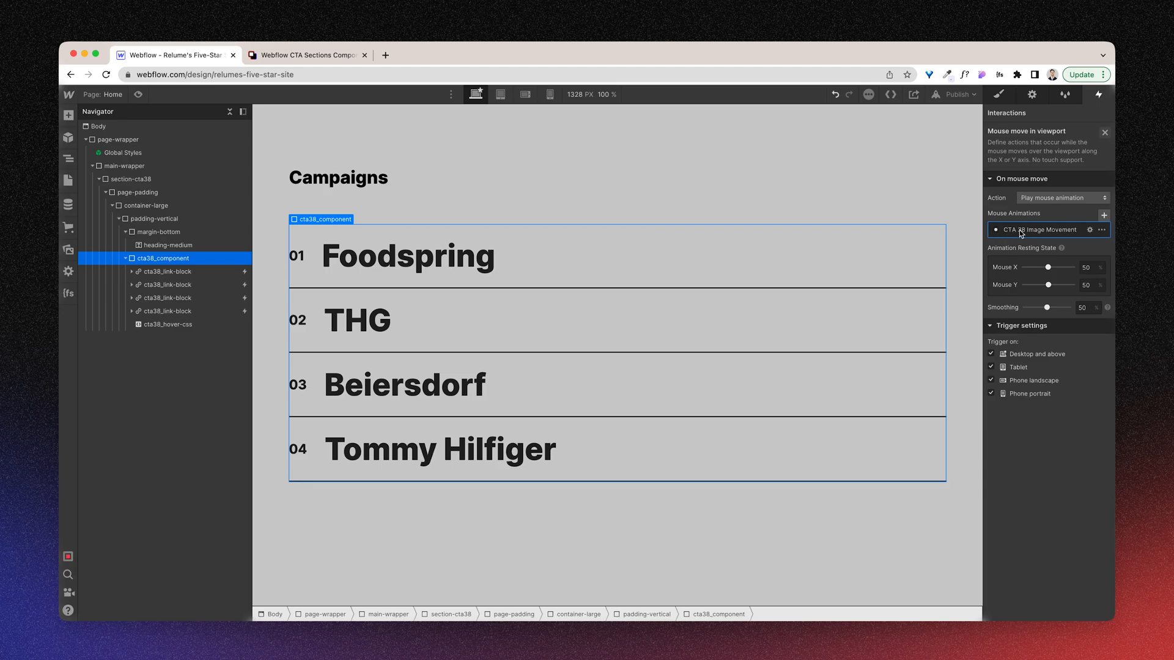
mouse_move(1061, 233)
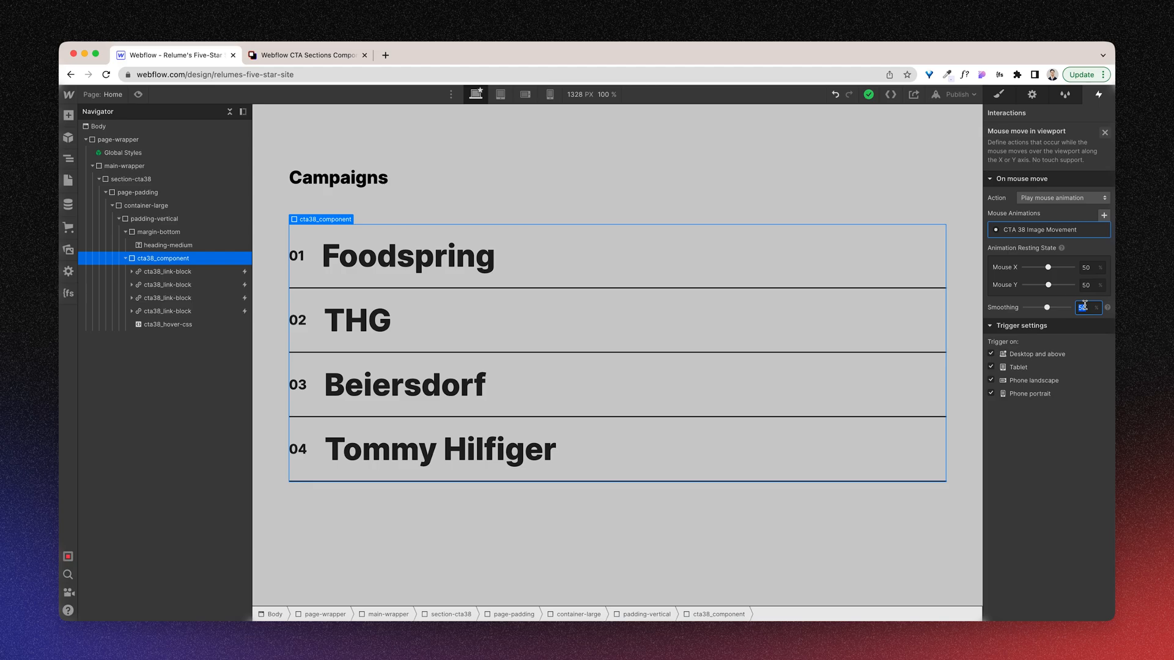
type("90")
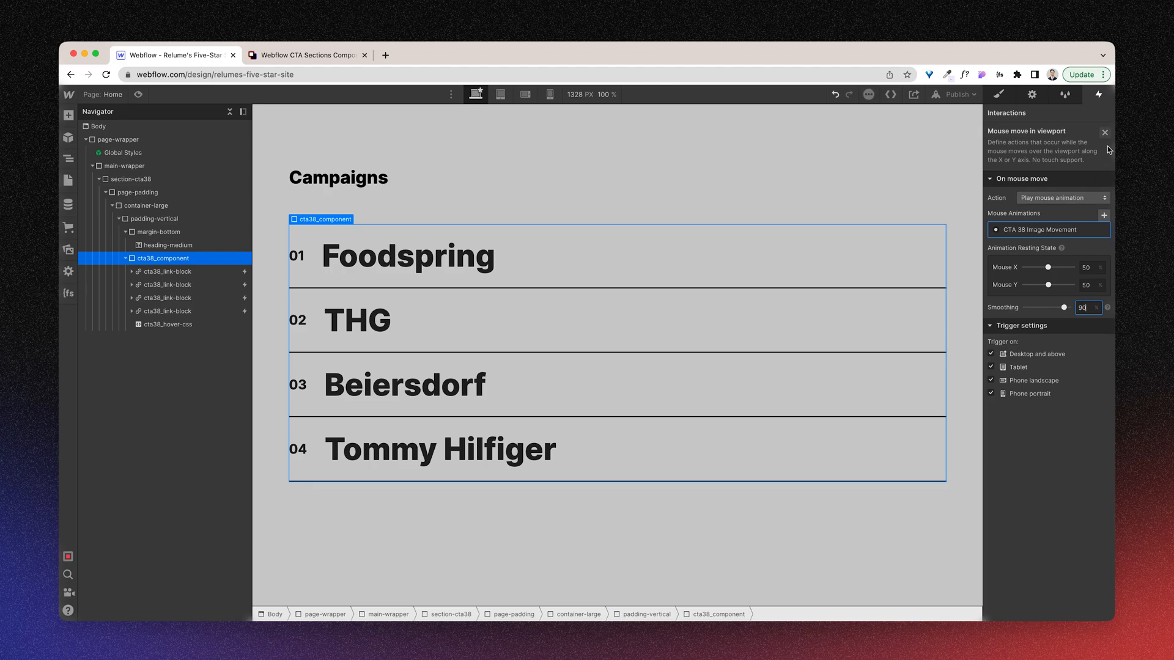
left_click(1104, 132)
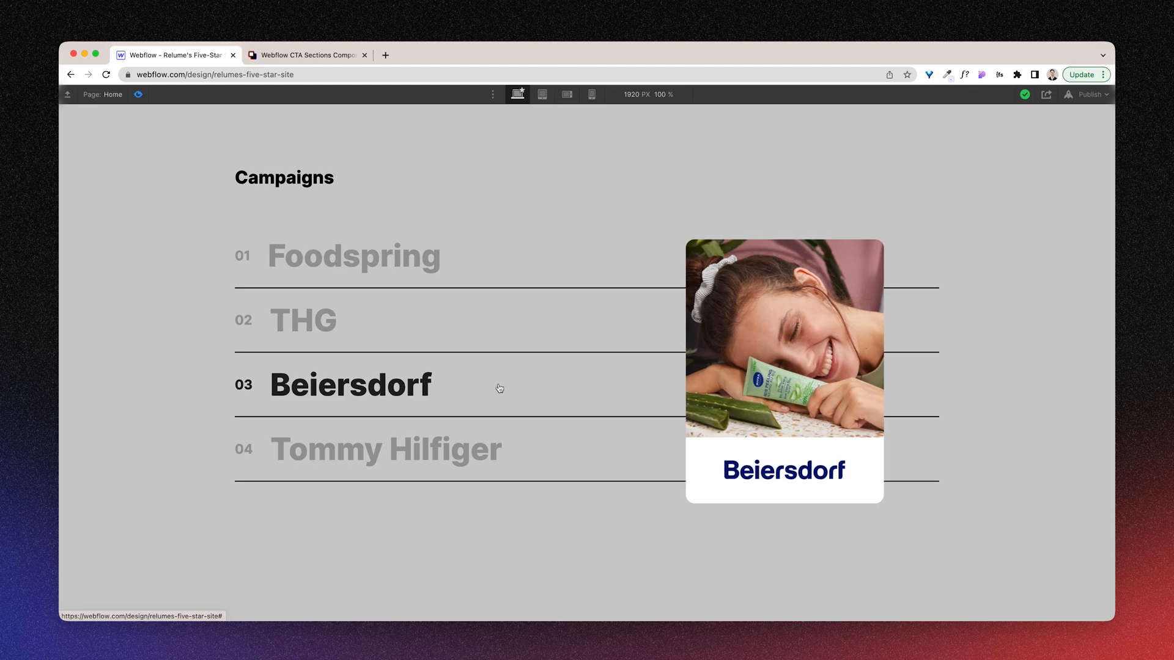
mouse_move(301, 320)
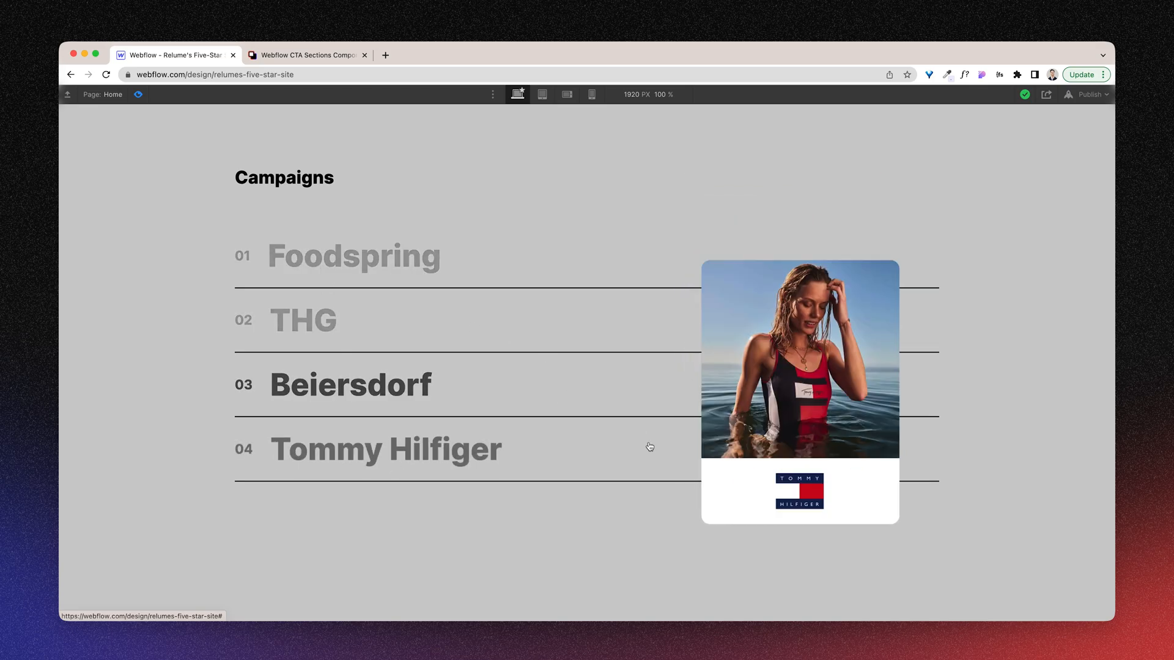
mouse_move(652, 319)
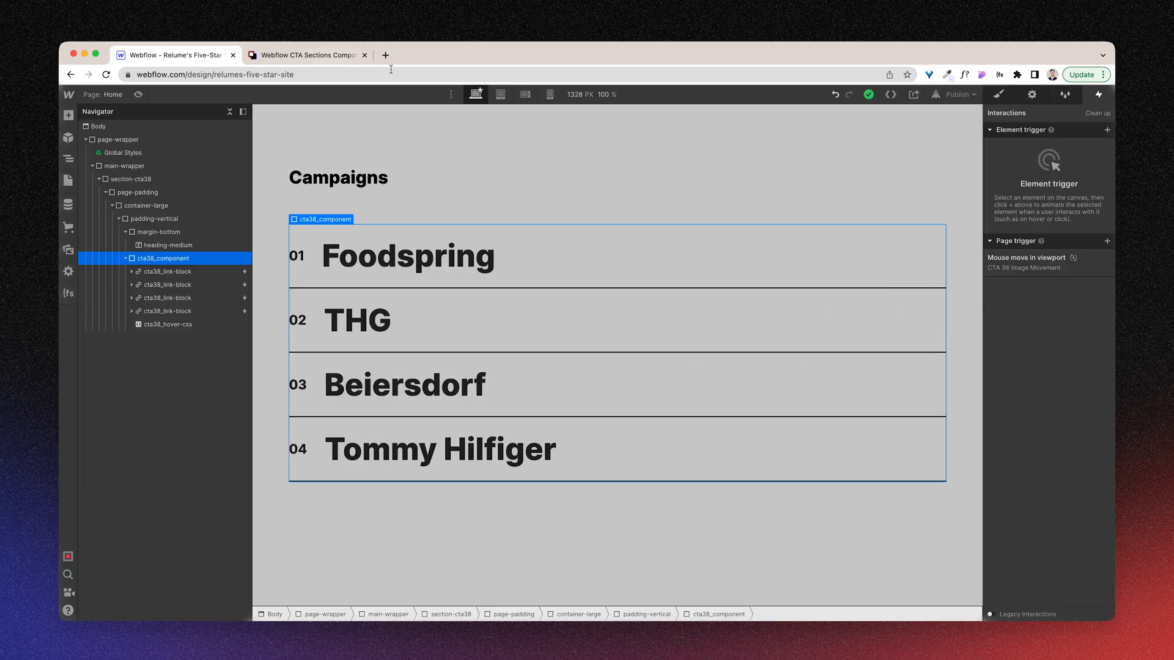
- At the Tablet breakpoint, enable the cta38_link-block hover triggers for Tablet, Phone landscape and Phone portrait
left_click(500, 95)
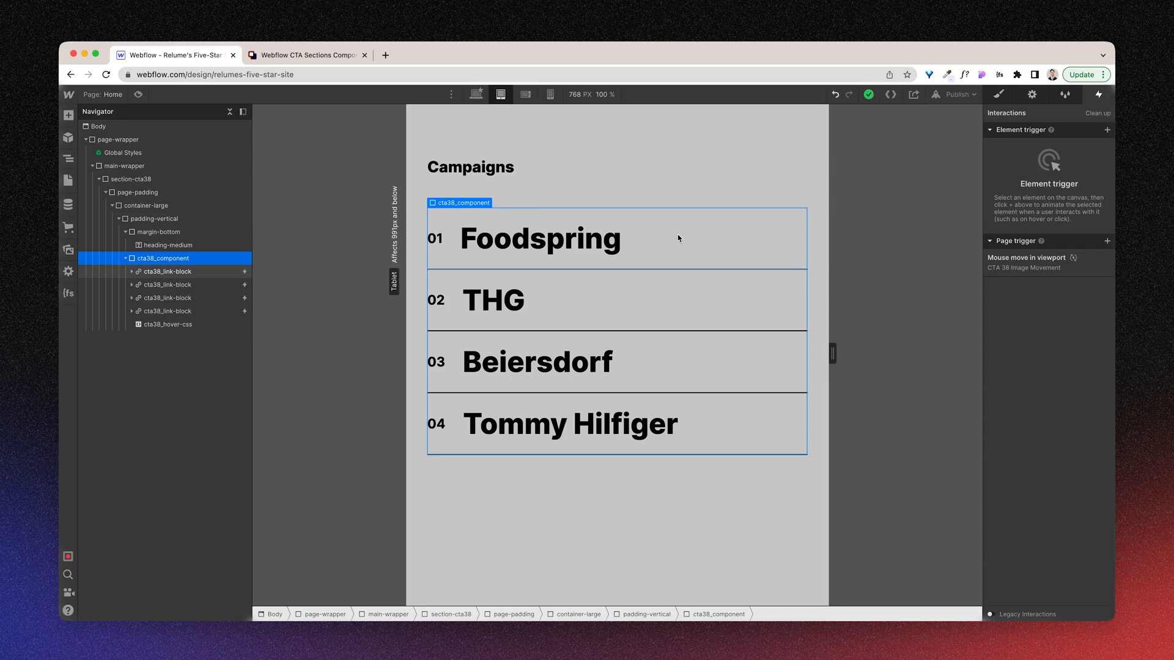
mouse_move(286, 111)
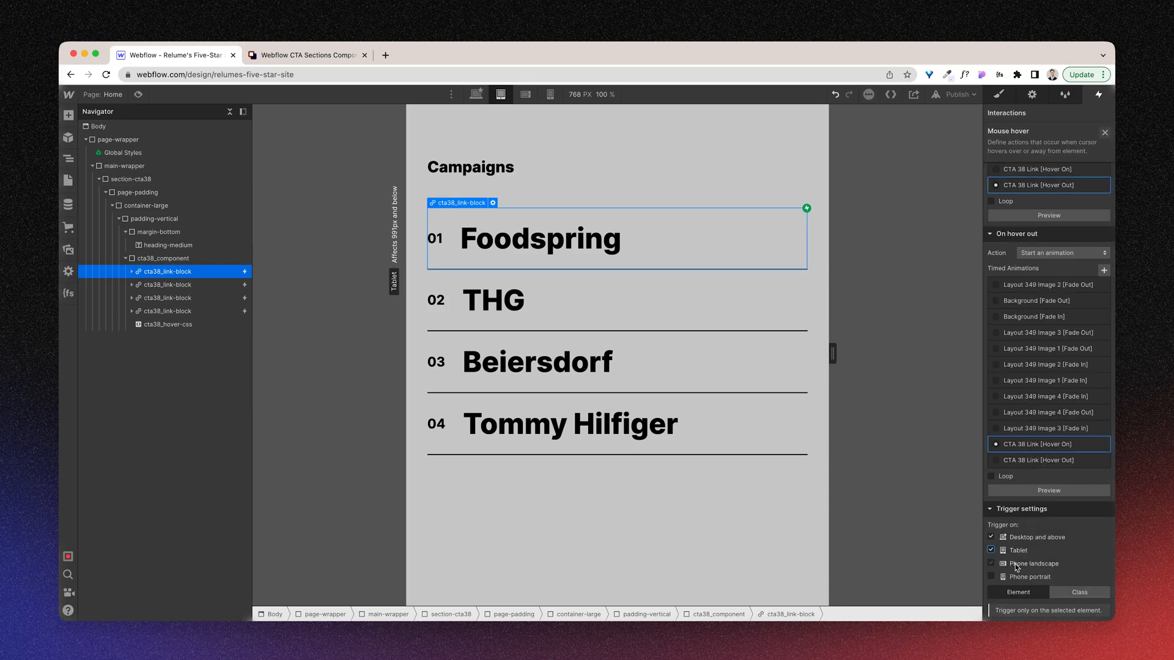
left_click(991, 576)
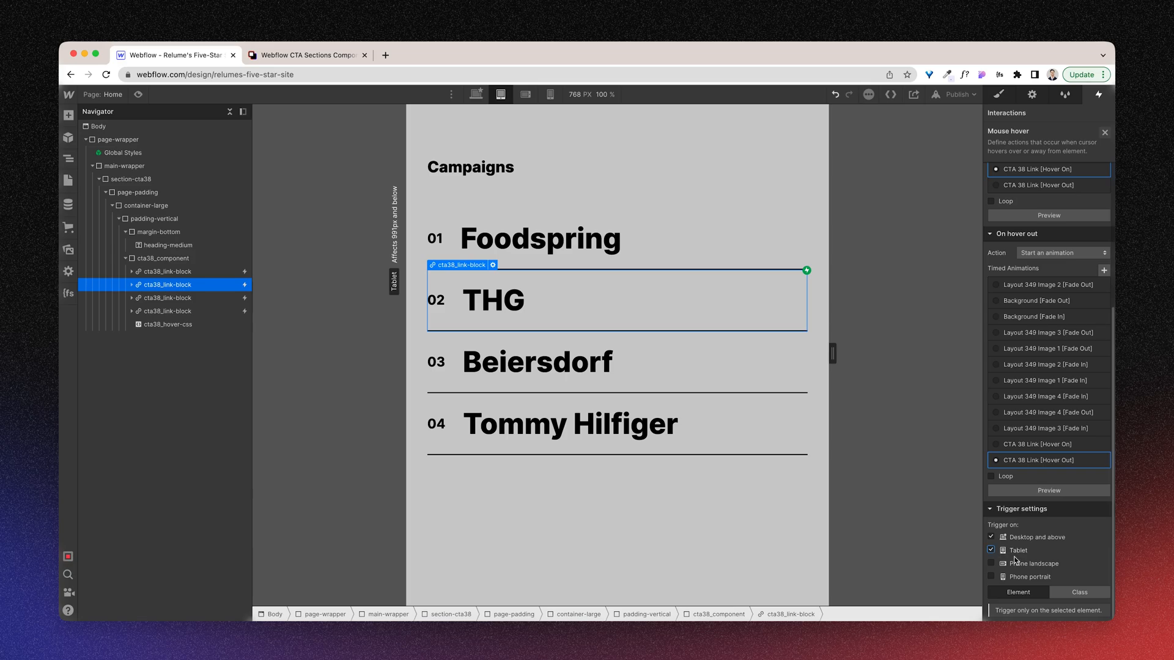
left_click(1104, 133)
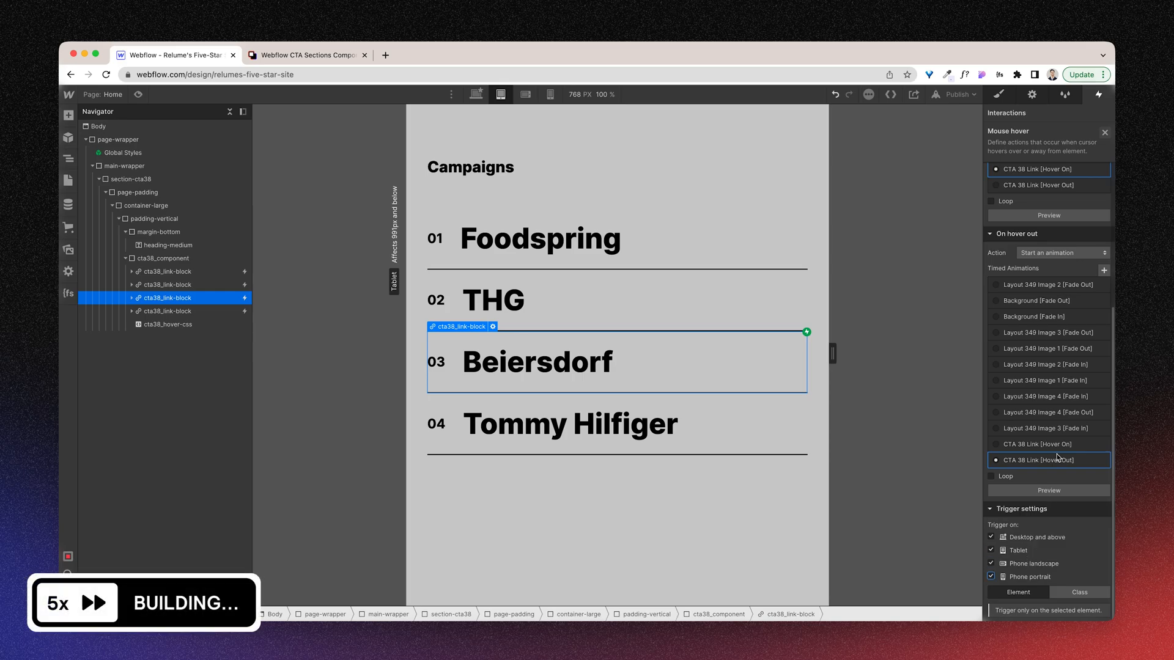
left_click(165, 311)
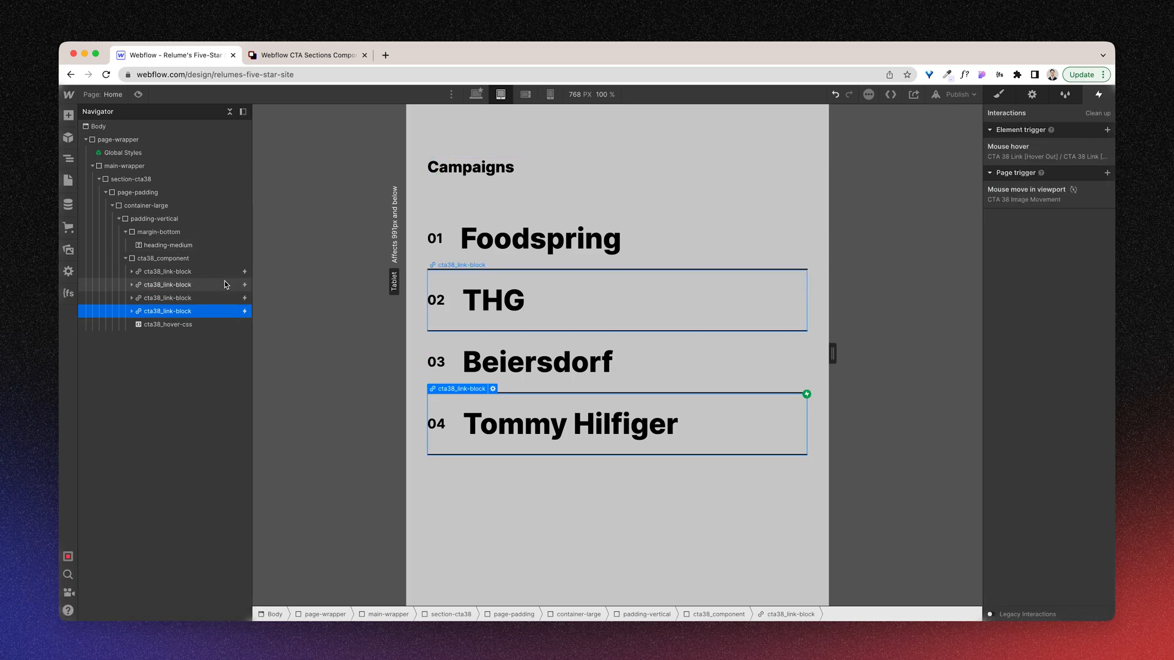
- Expand the first cta38_link-block and open the Style panel for cta38_link-image-wrapper
left_click(132, 270)
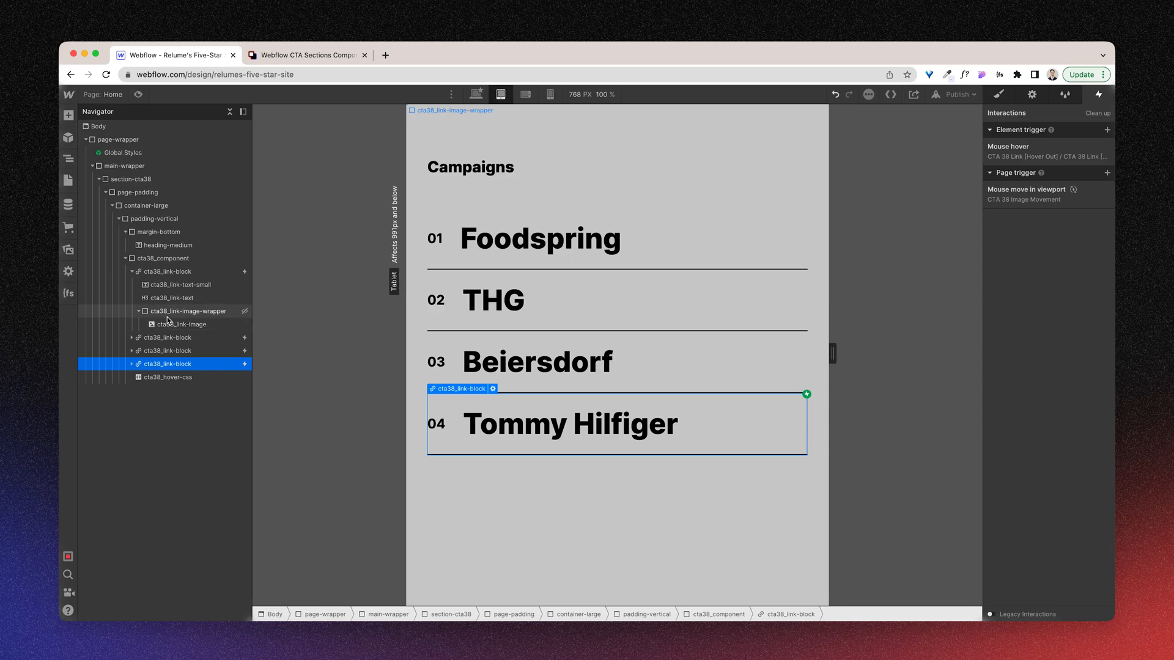
left_click(179, 324)
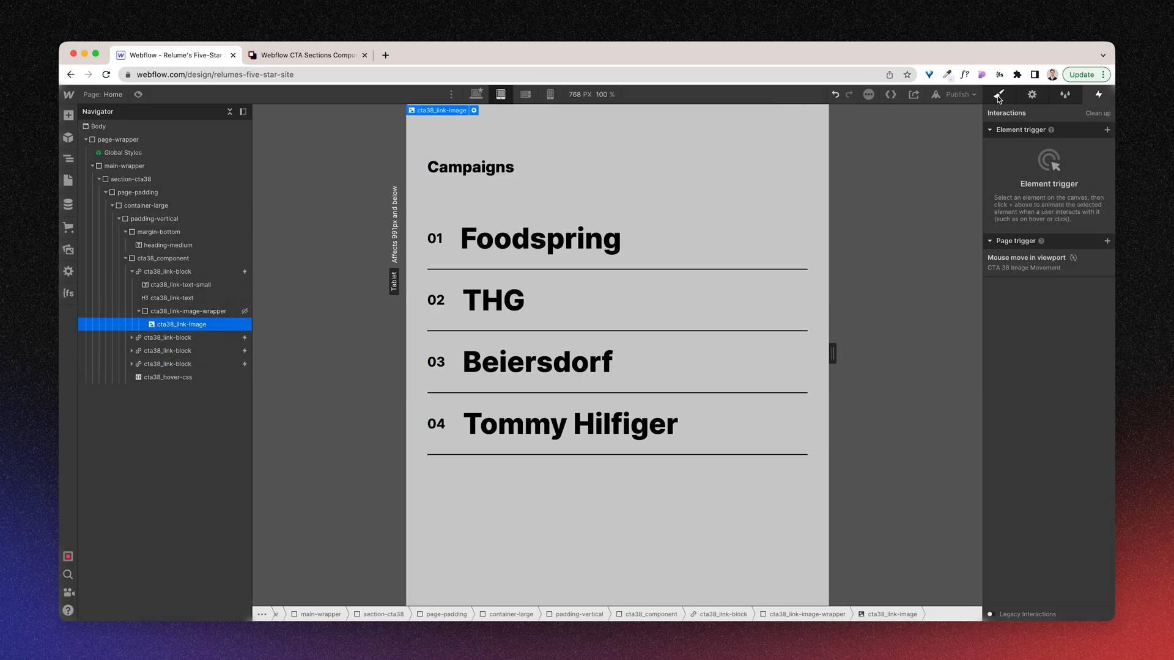
left_click(998, 95)
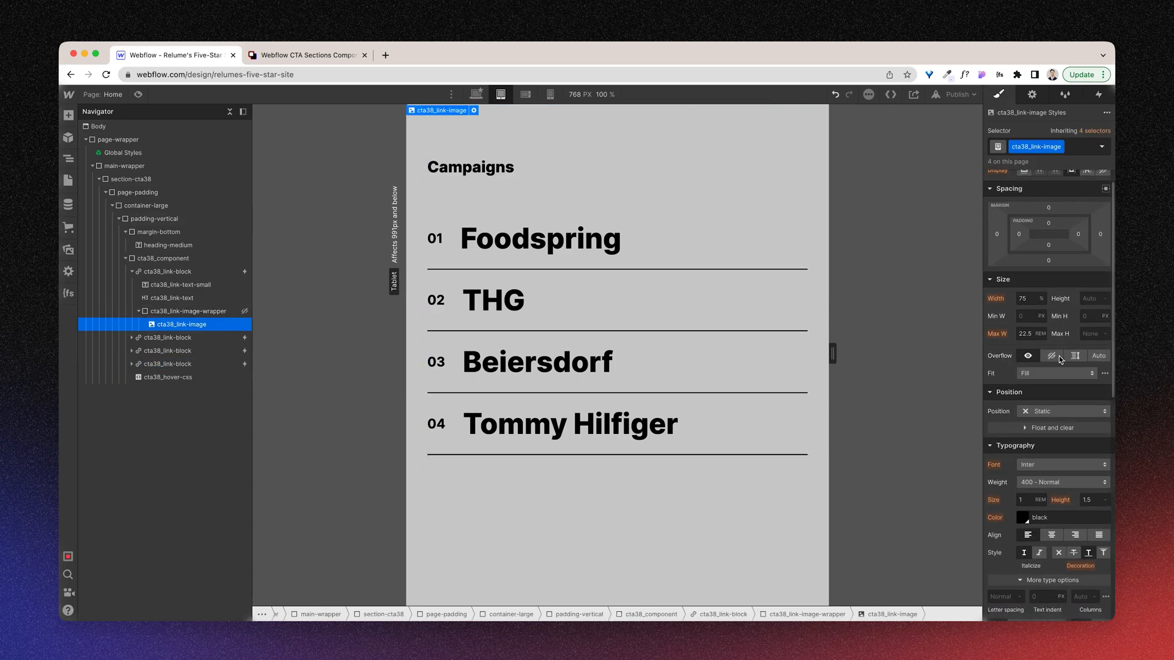
left_click(190, 310)
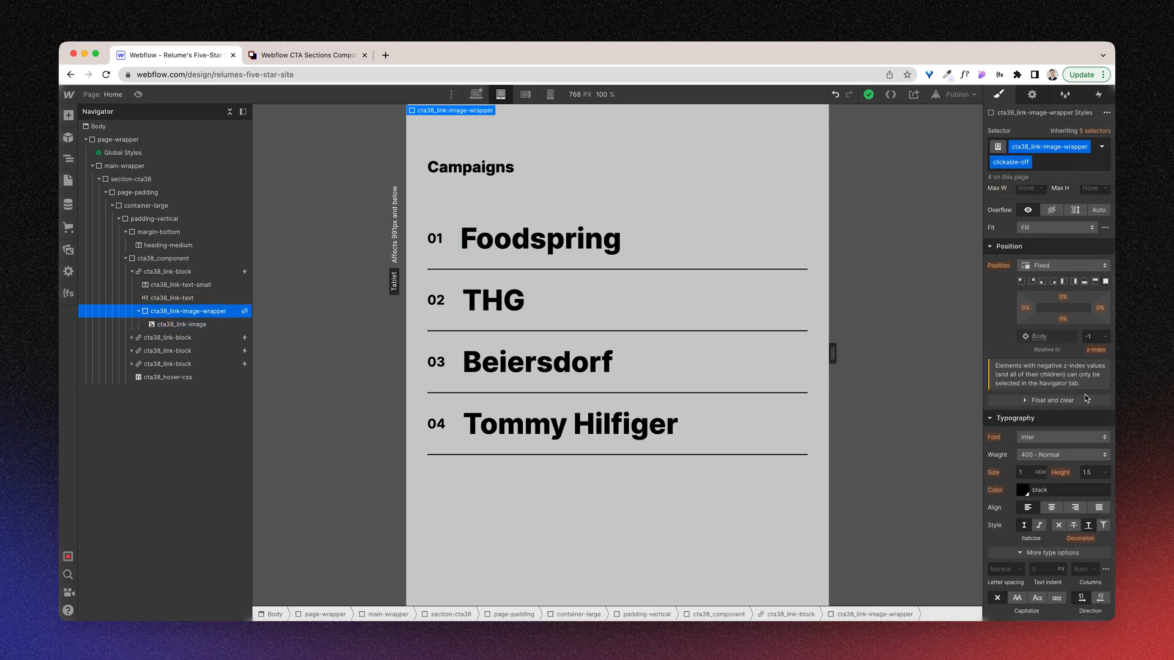
left_click(1101, 147)
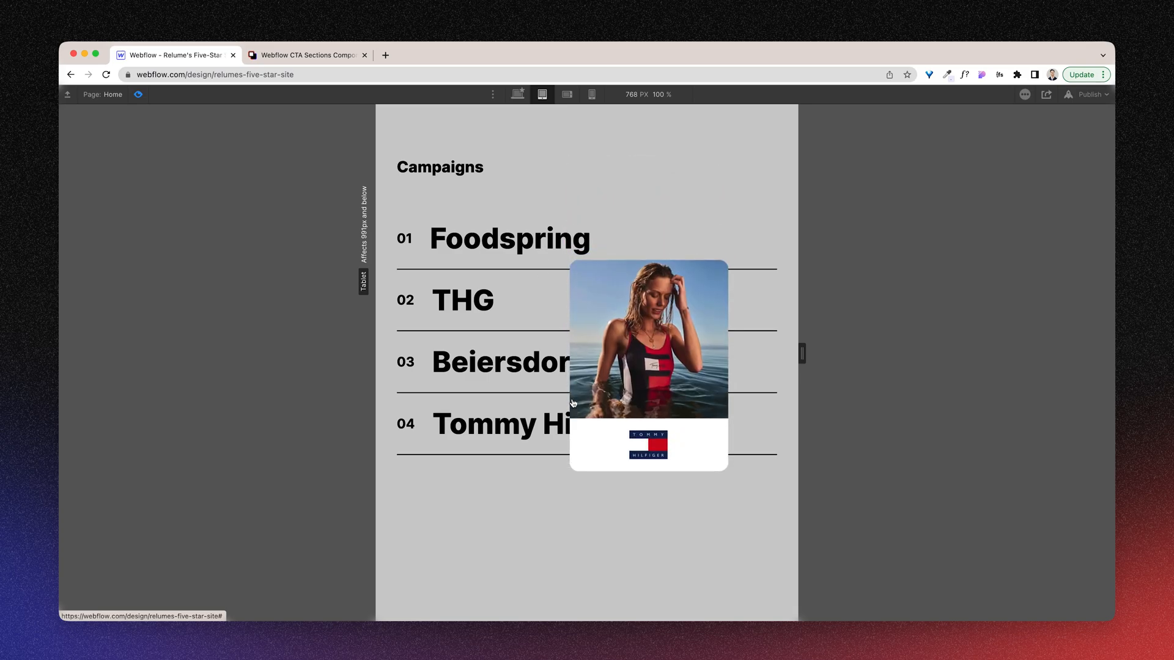
- Preview the hover photo cards at Mobile portrait size, then return to Desktop width
left_click(590, 94)
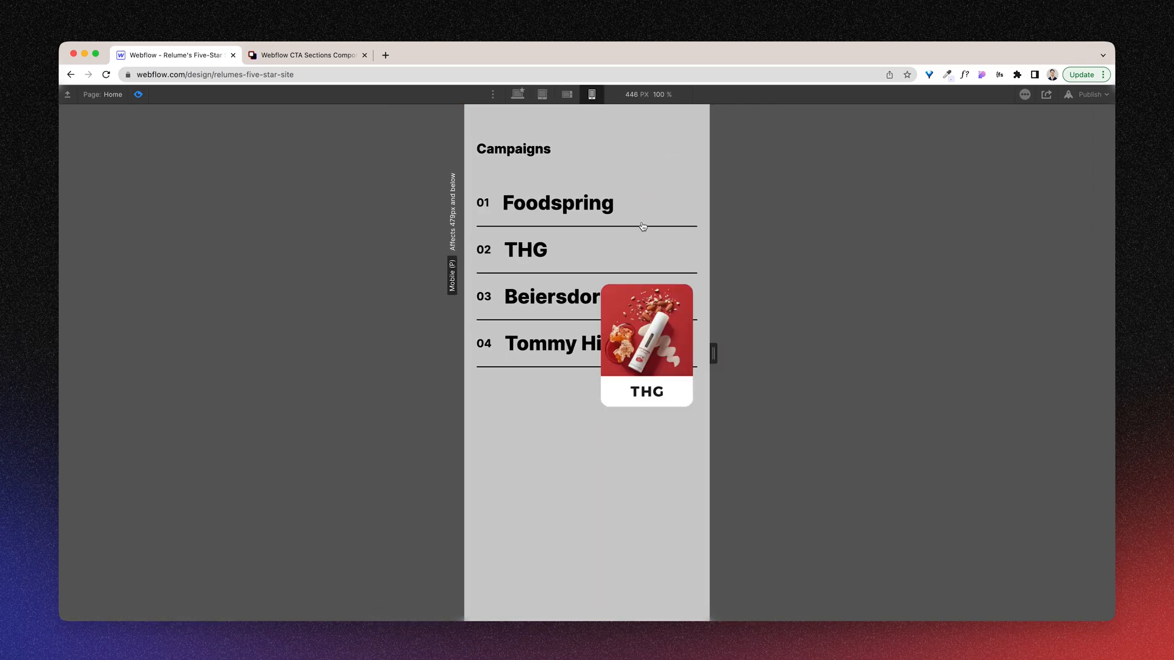
mouse_move(614, 343)
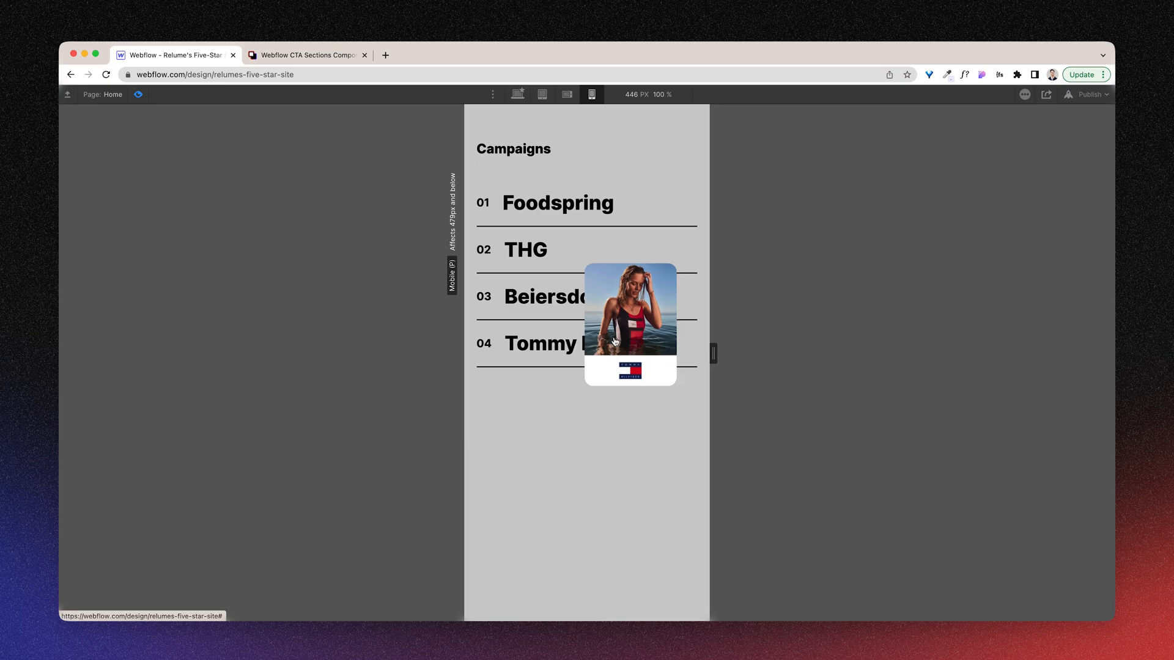
mouse_move(591, 320)
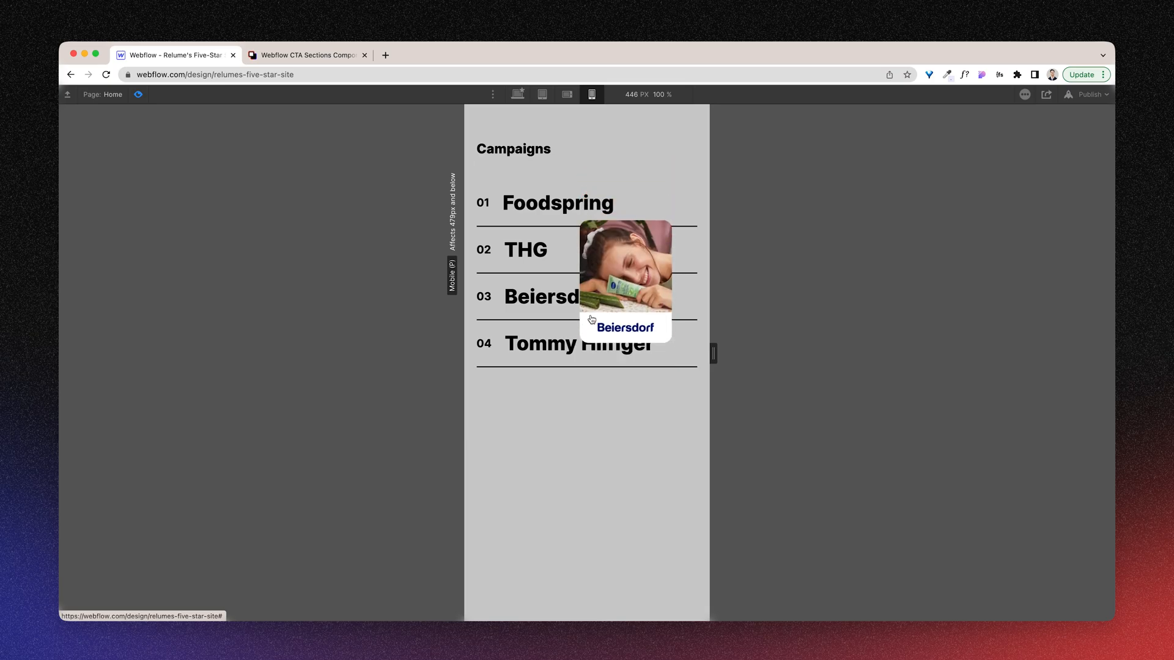
mouse_move(589, 147)
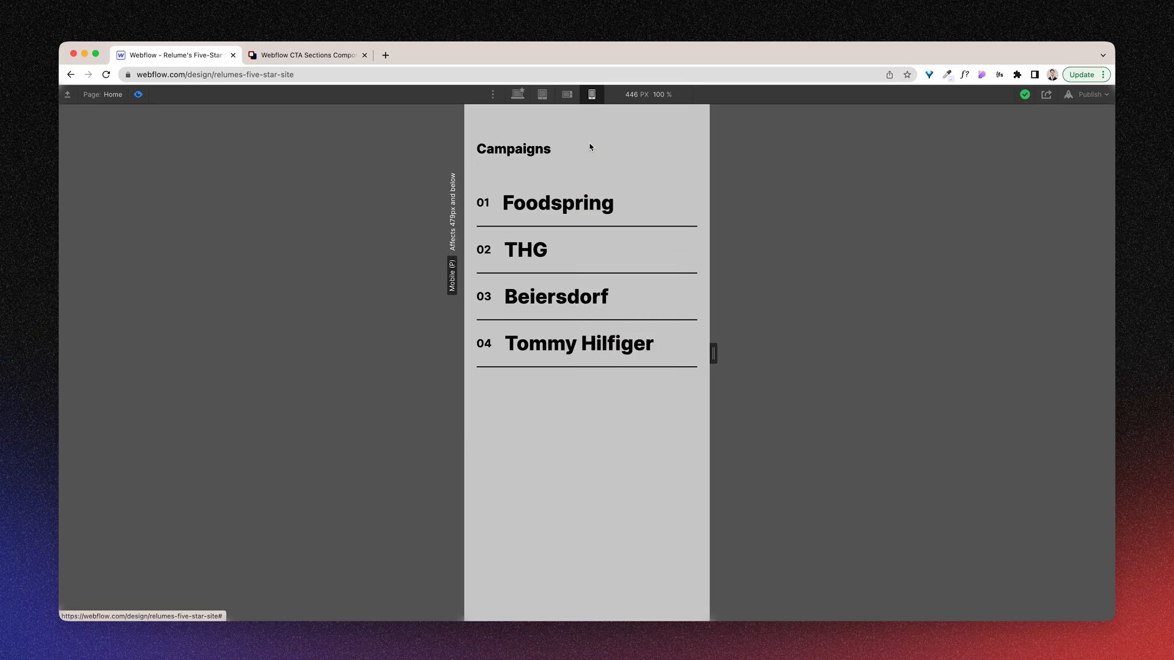
left_click(516, 94)
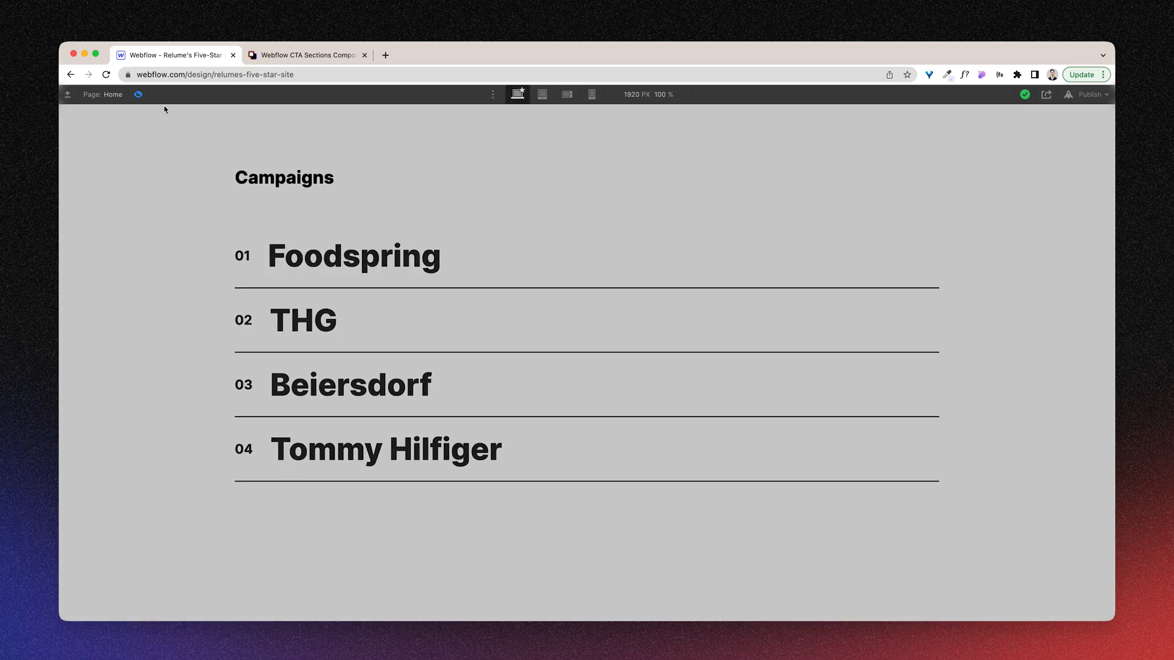